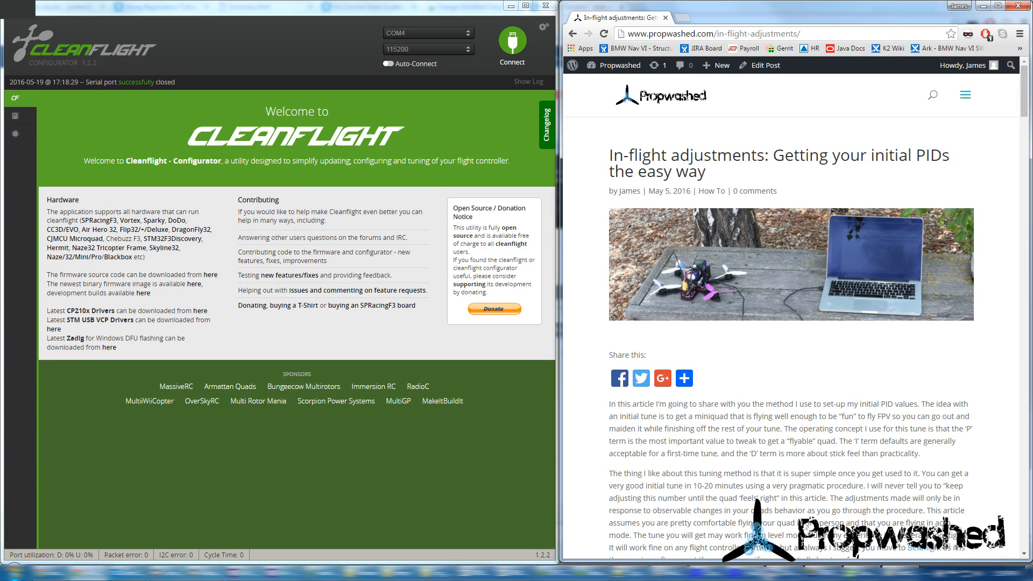
pyautogui.moveTo(728, 158)
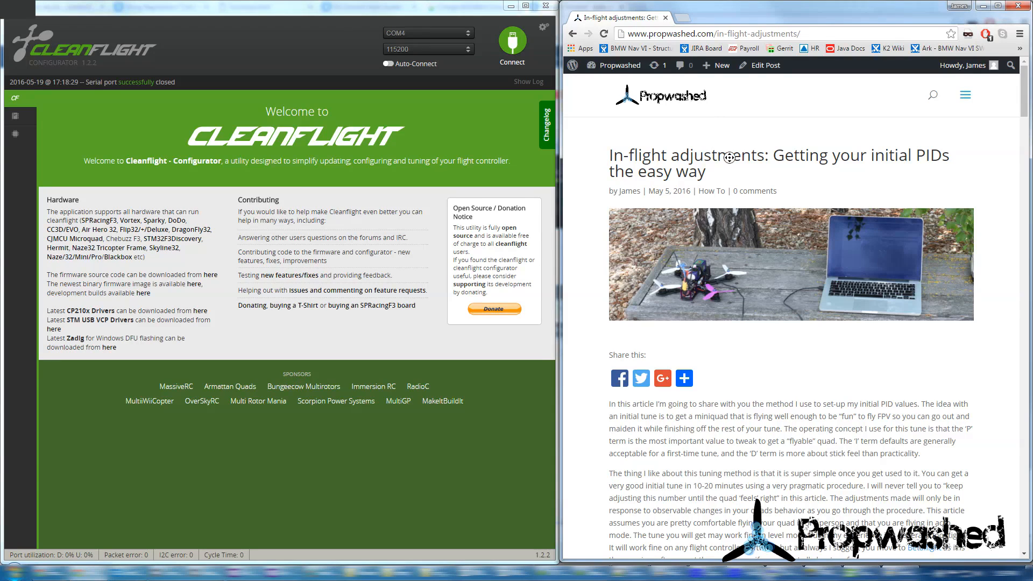
# Connect to the flight controller and view live channel values on the Receiver tab.
pyautogui.click(684, 378)
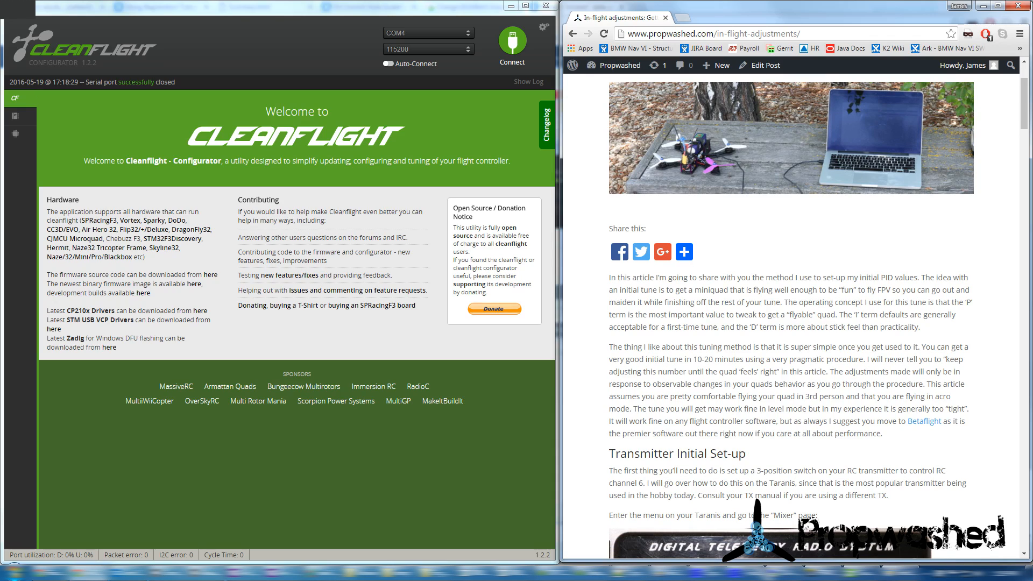
pyautogui.moveTo(781, 382)
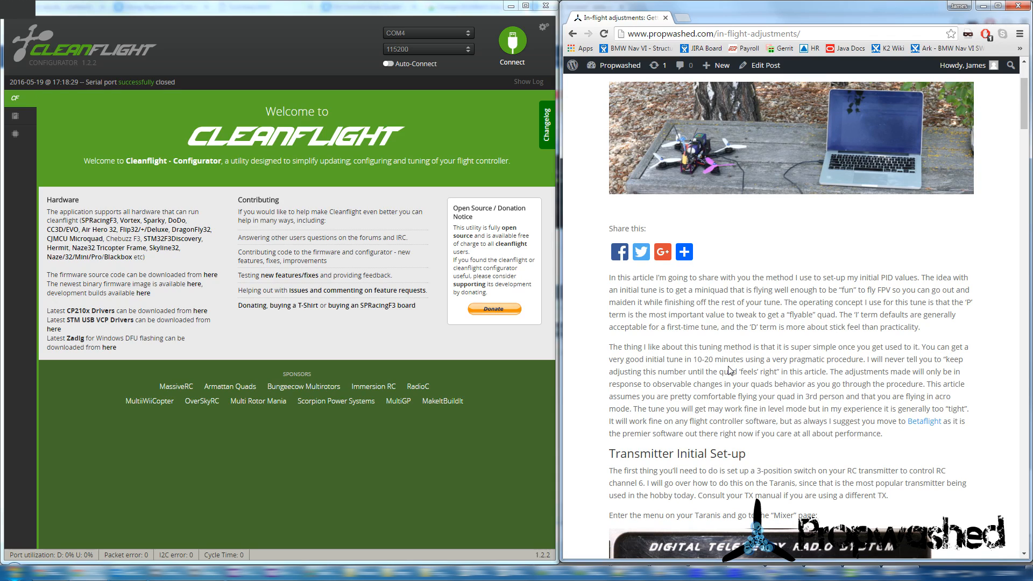
pyautogui.moveTo(593, 323)
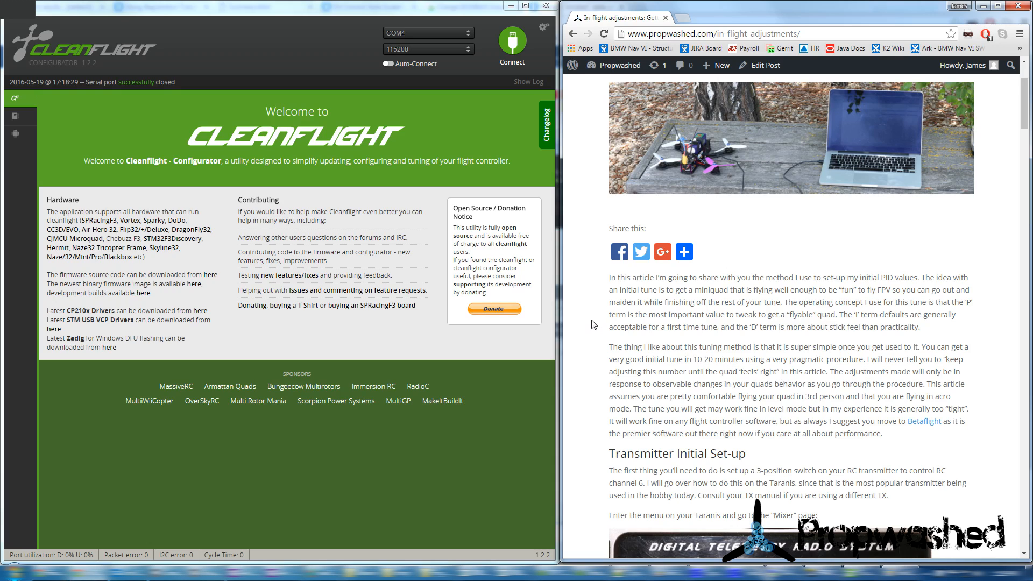
pyautogui.moveTo(554, 306)
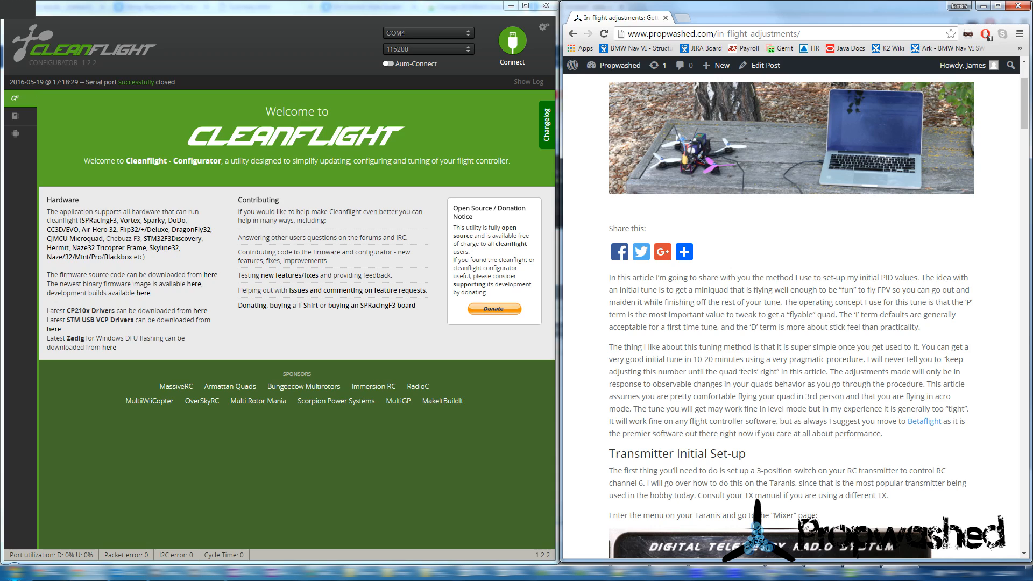
pyautogui.scroll(-3)
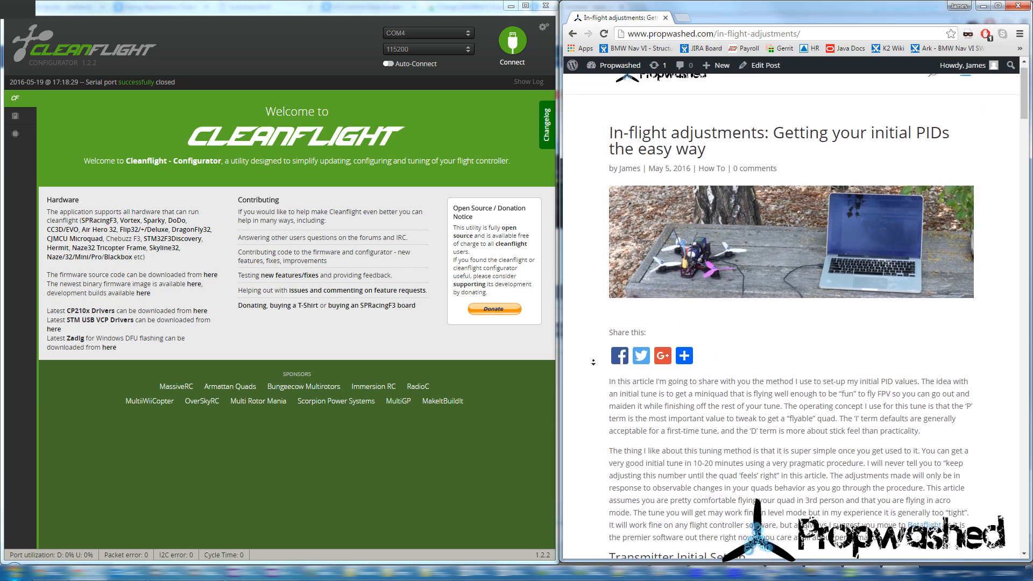
pyautogui.scroll(-3)
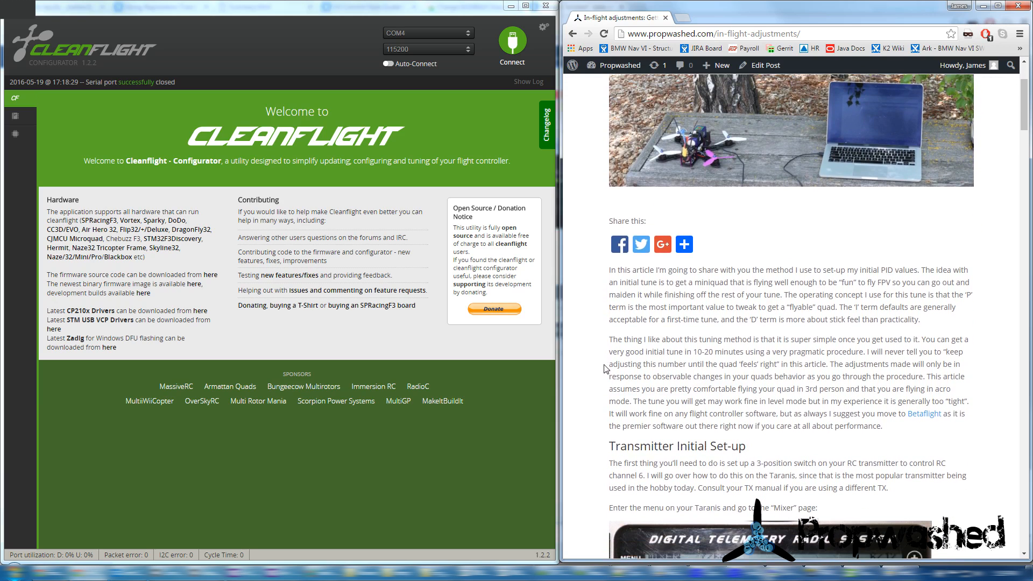
pyautogui.scroll(-3)
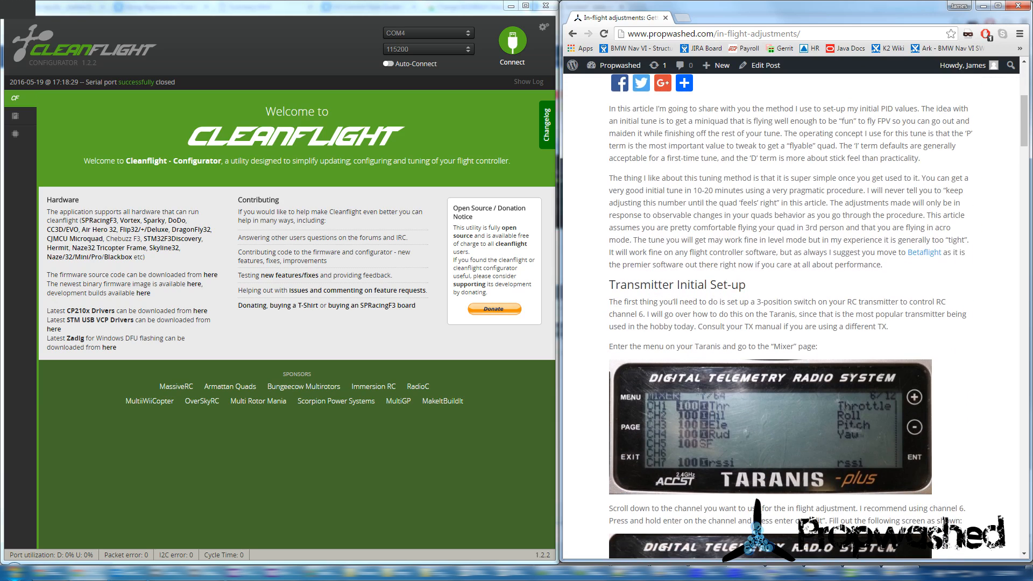
pyautogui.scroll(-3)
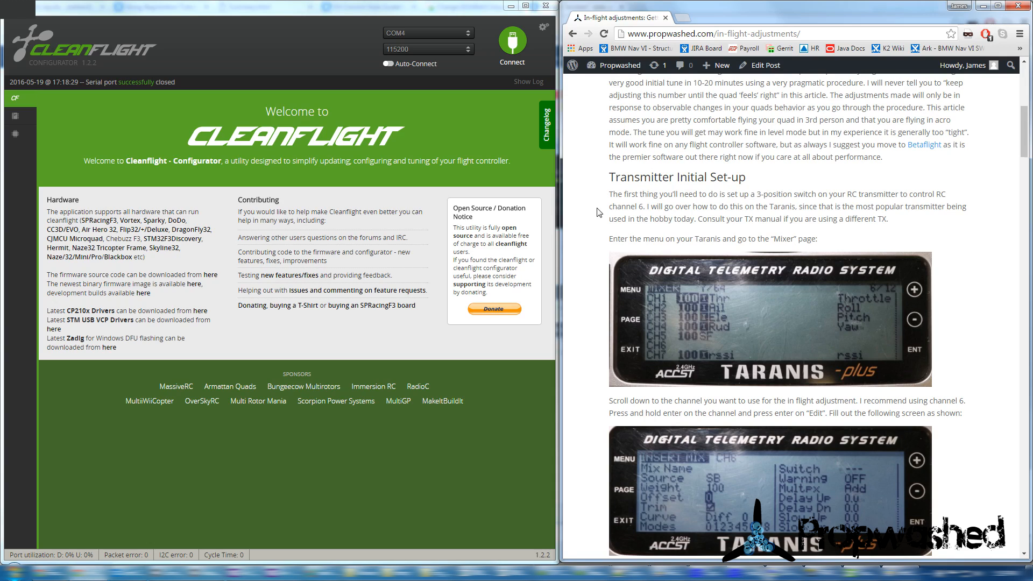
pyautogui.scroll(-3)
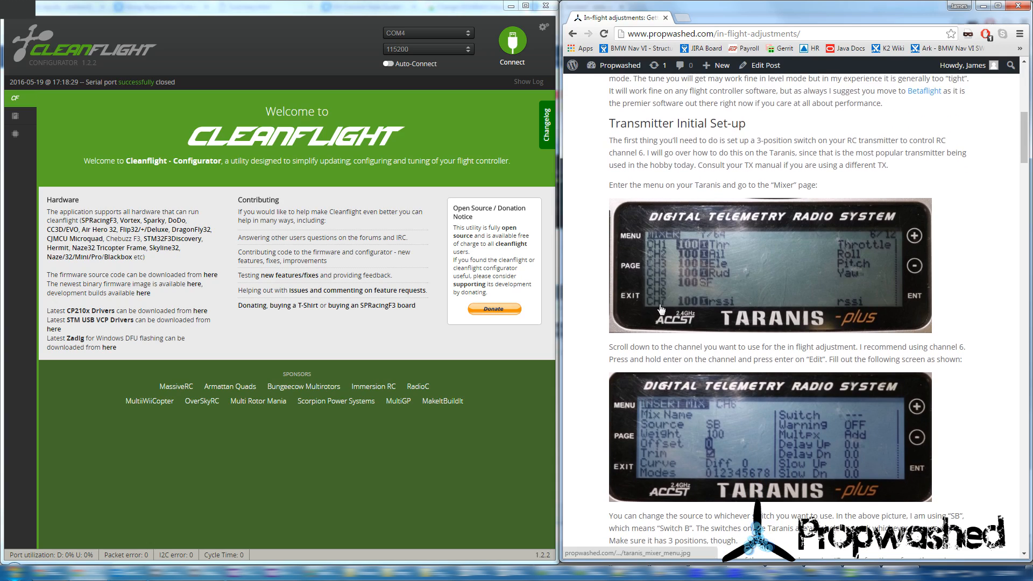
pyautogui.moveTo(601, 149)
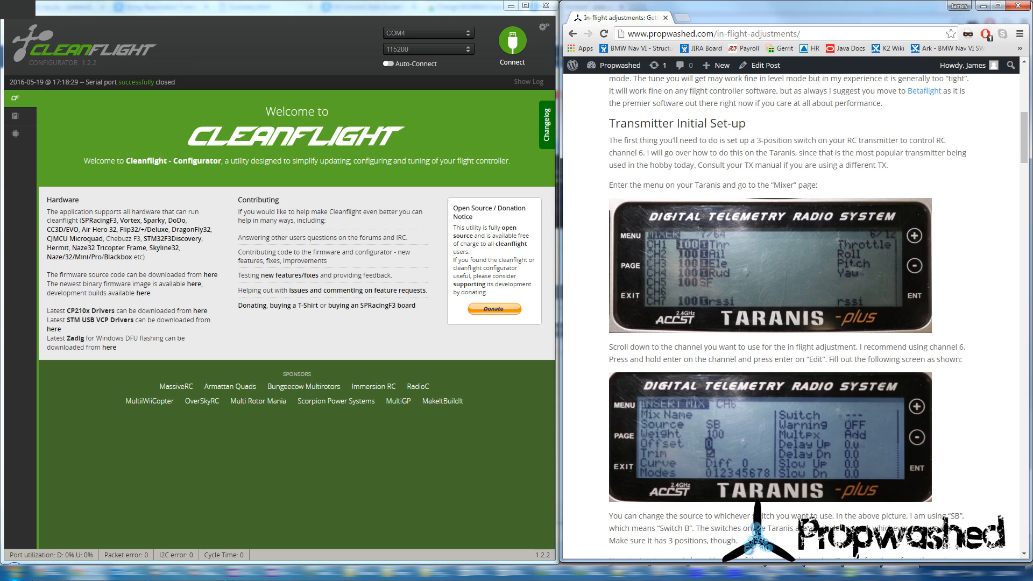
pyautogui.moveTo(599, 168)
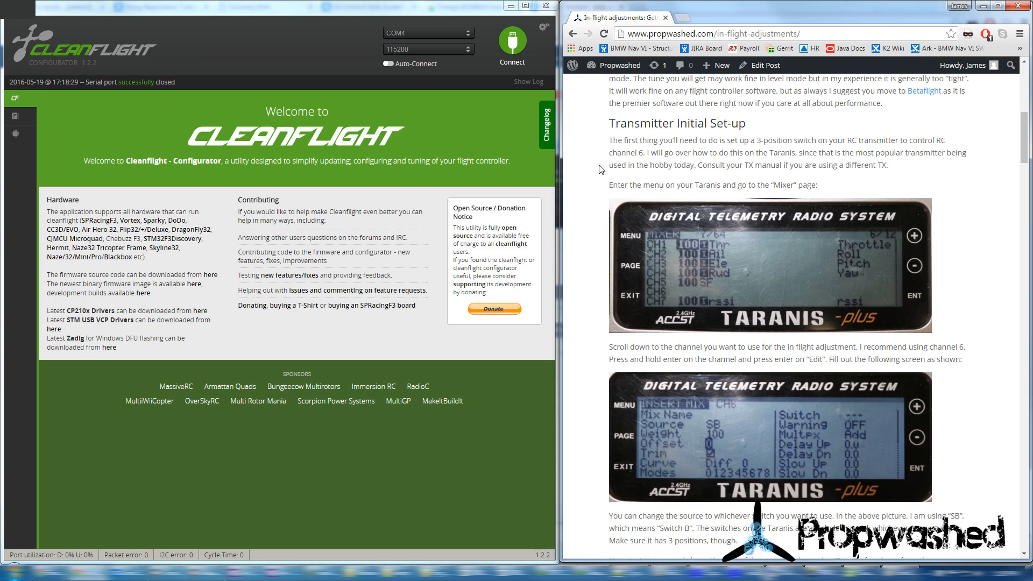
pyautogui.scroll(-3)
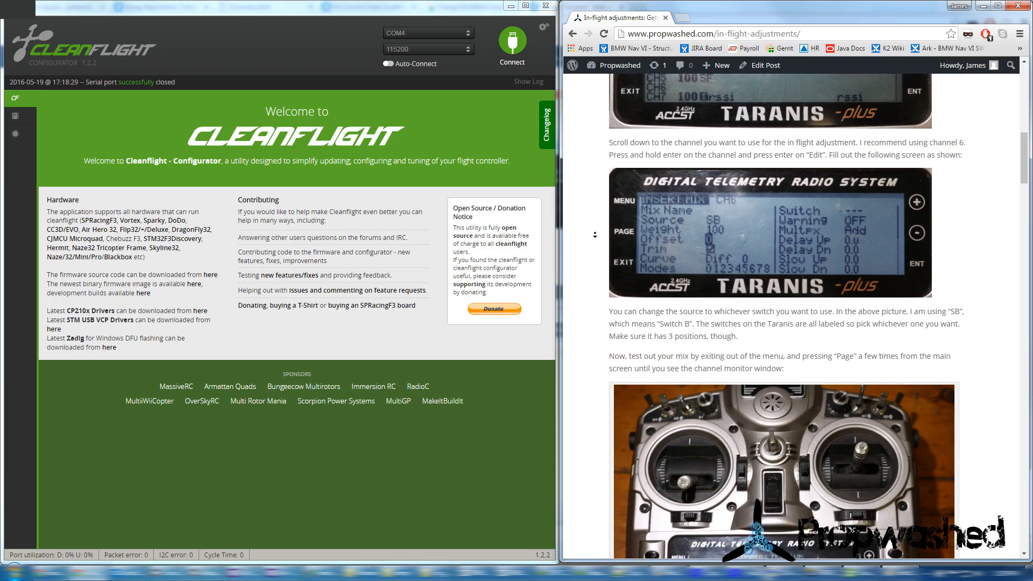
pyautogui.scroll(-3)
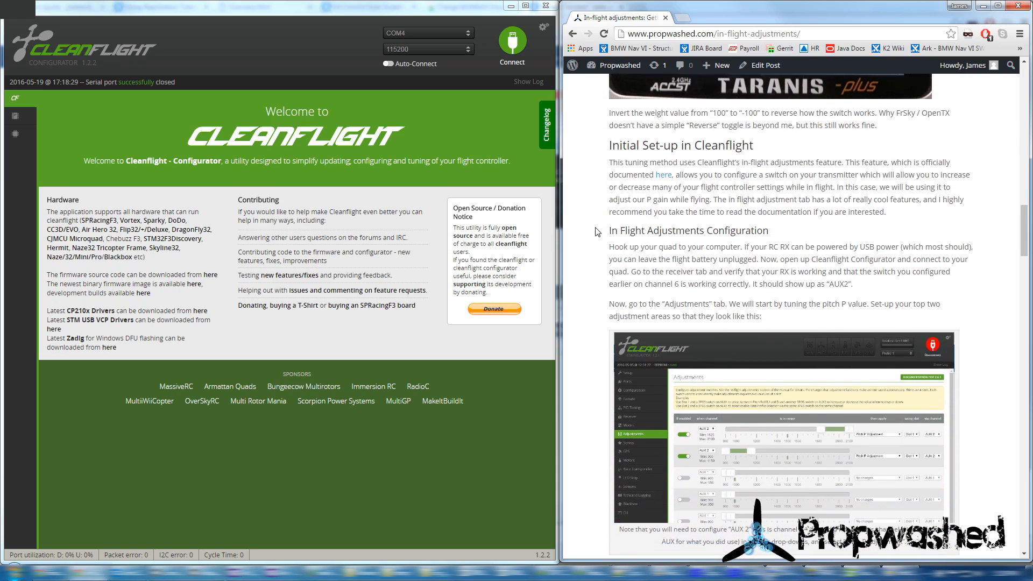
pyautogui.scroll(-3)
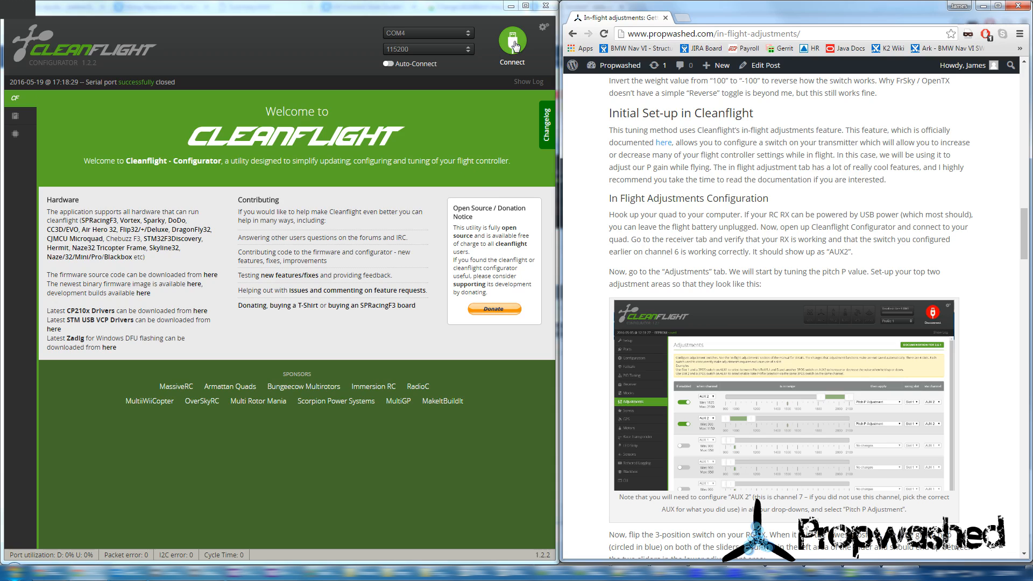
pyautogui.click(512, 33)
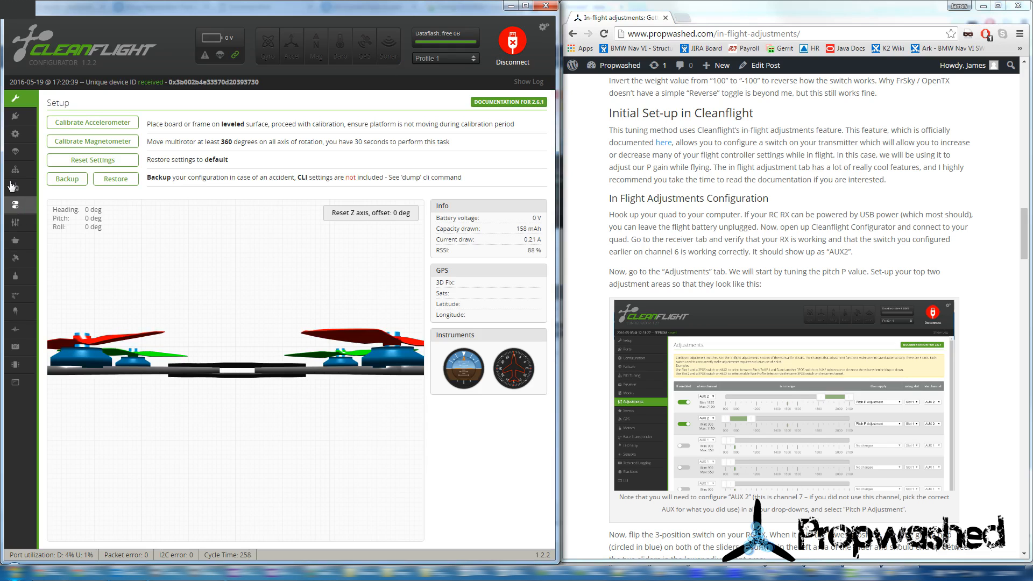
pyautogui.click(18, 170)
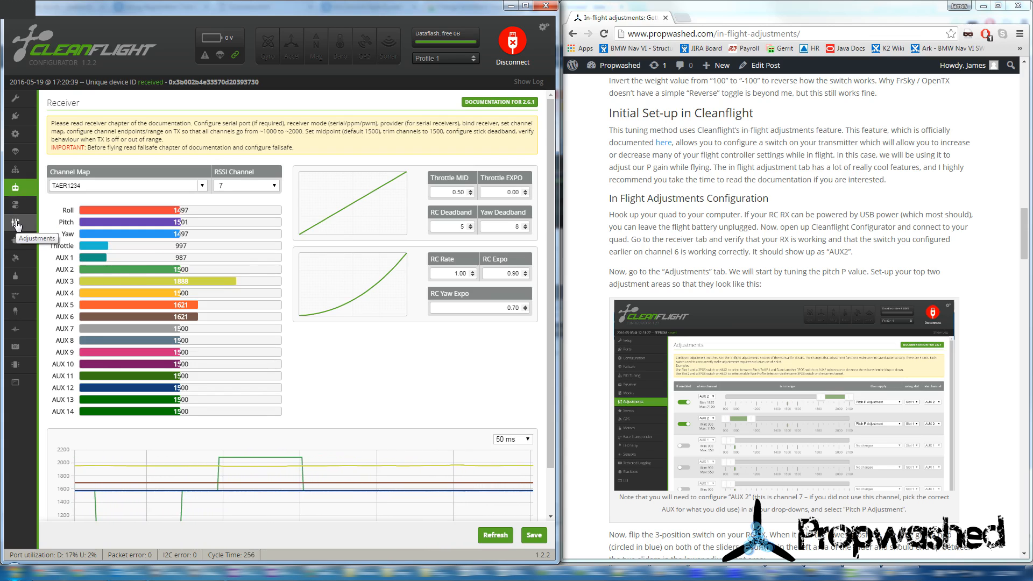
# Enable the first two adjustment slots on AUX 2 with ranges 1925–2100 and 900–1050.
pyautogui.click(16, 224)
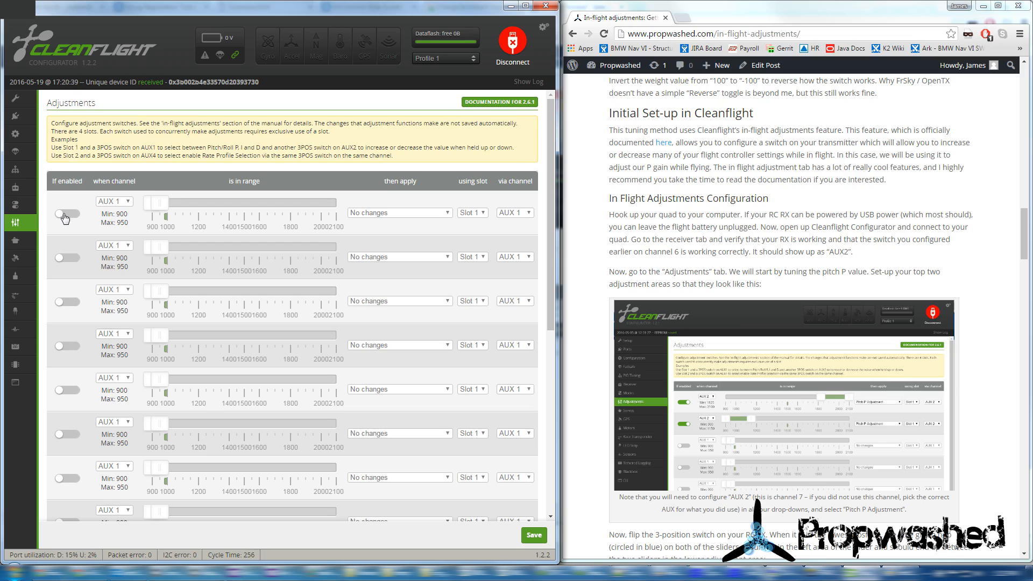
pyautogui.click(67, 213)
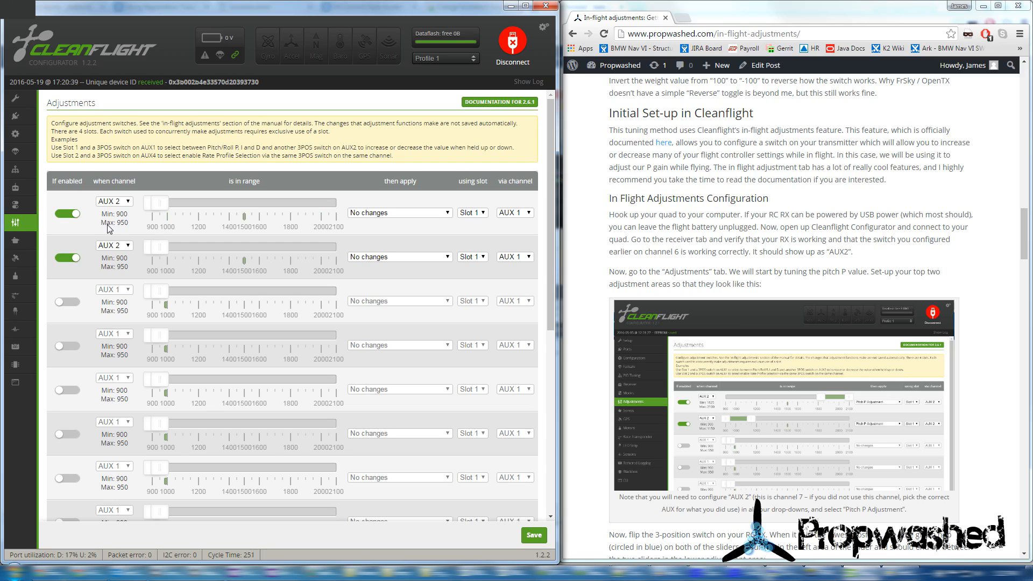
pyautogui.moveTo(159, 208)
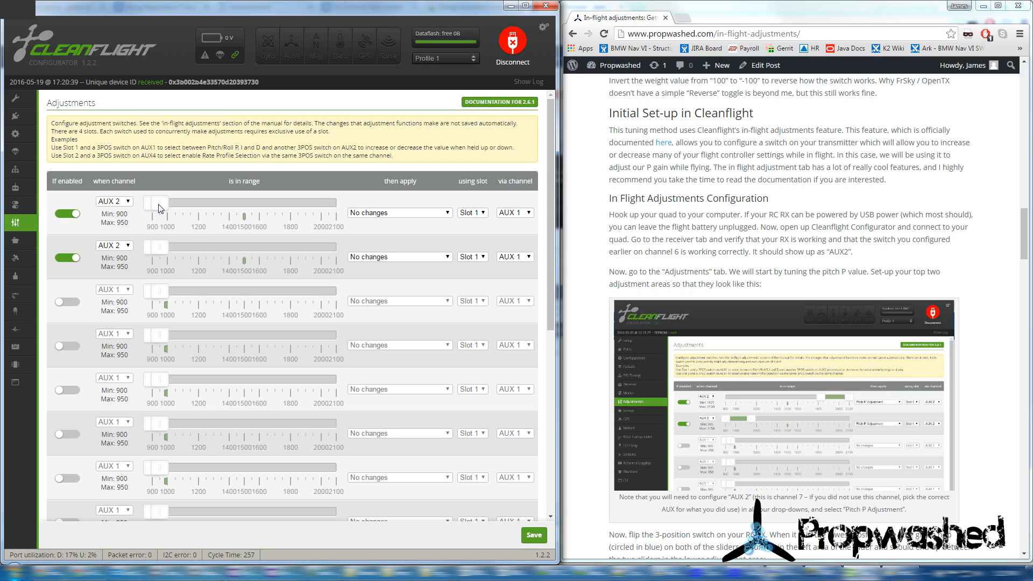
pyautogui.moveTo(158, 202); pyautogui.dragTo(185, 202)
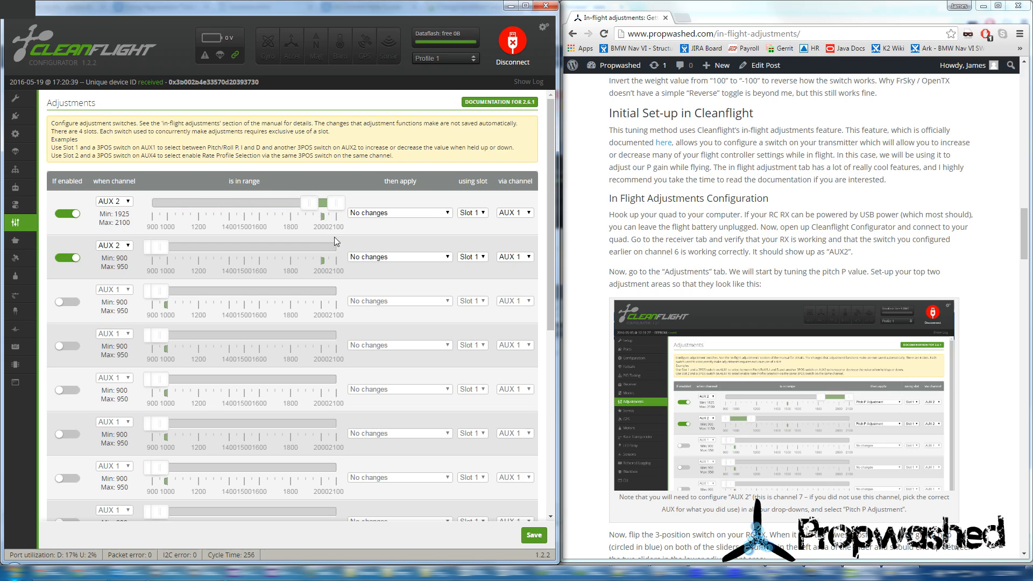
pyautogui.moveTo(194, 285)
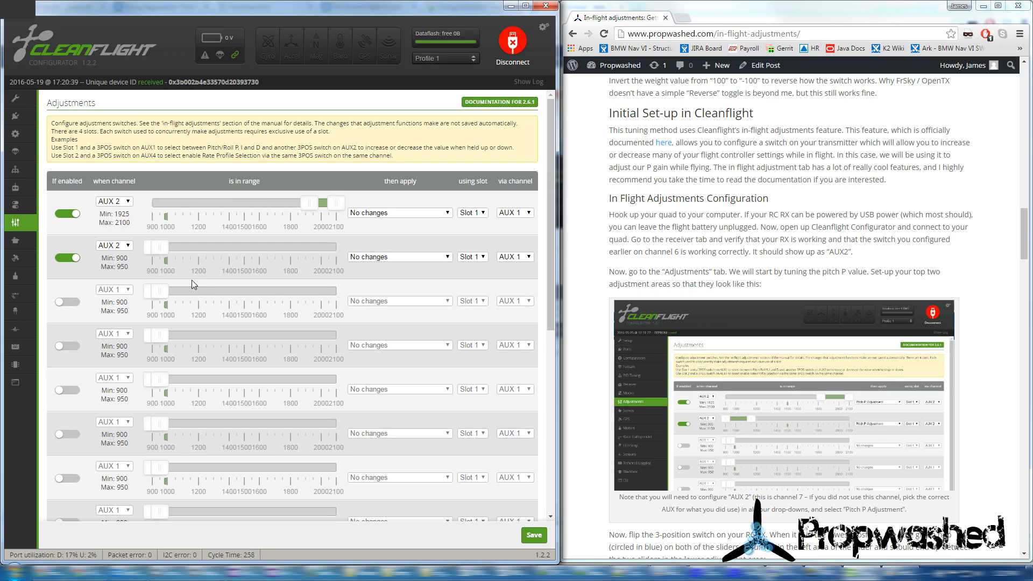
pyautogui.moveTo(155, 246); pyautogui.dragTo(178, 247)
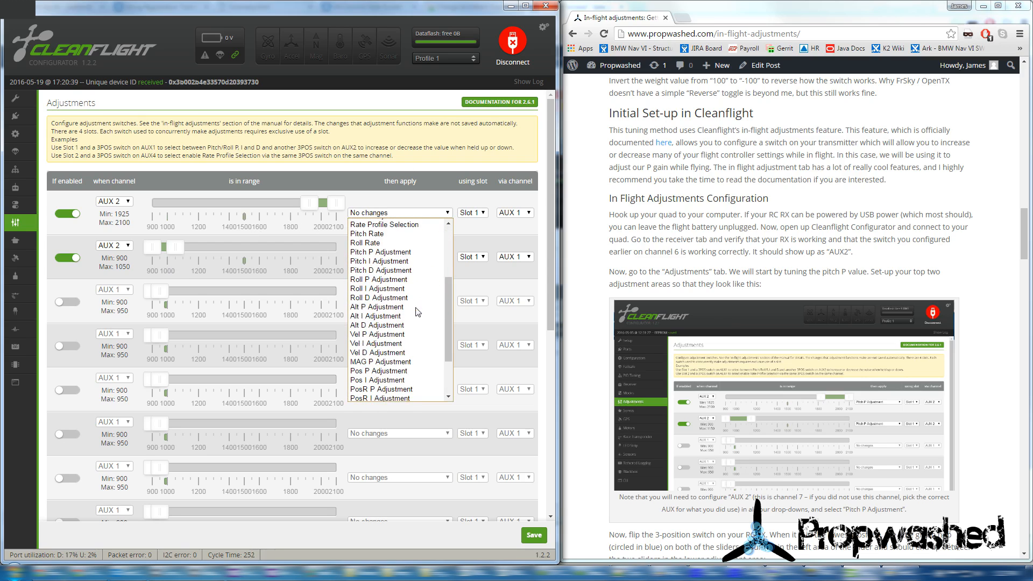
pyautogui.moveTo(367, 234)
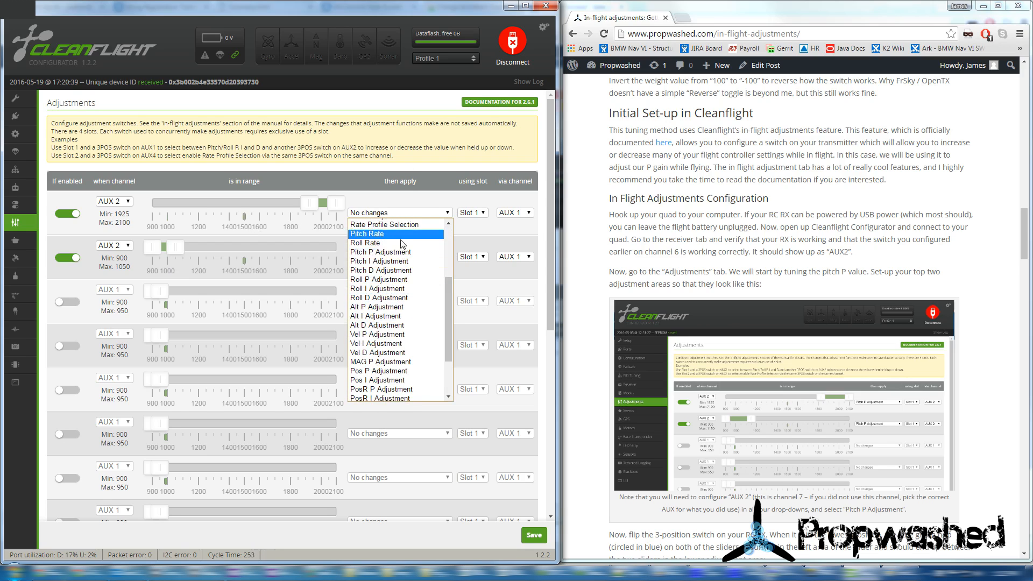
pyautogui.moveTo(381, 252)
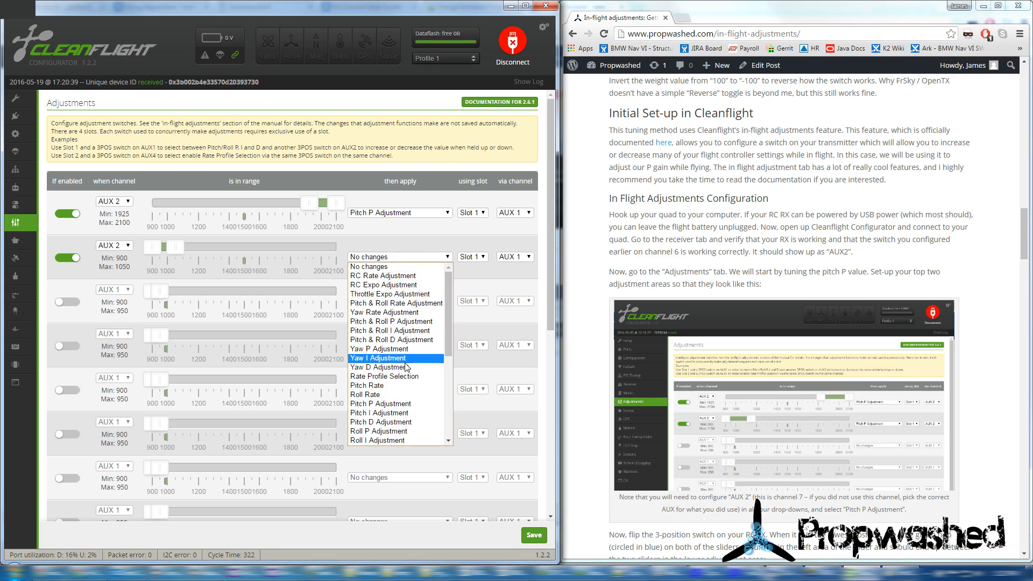
# Drive the second adjustment row via AUX 2, keeping Pitch P Adjustment on the first row.
pyautogui.click(380, 403)
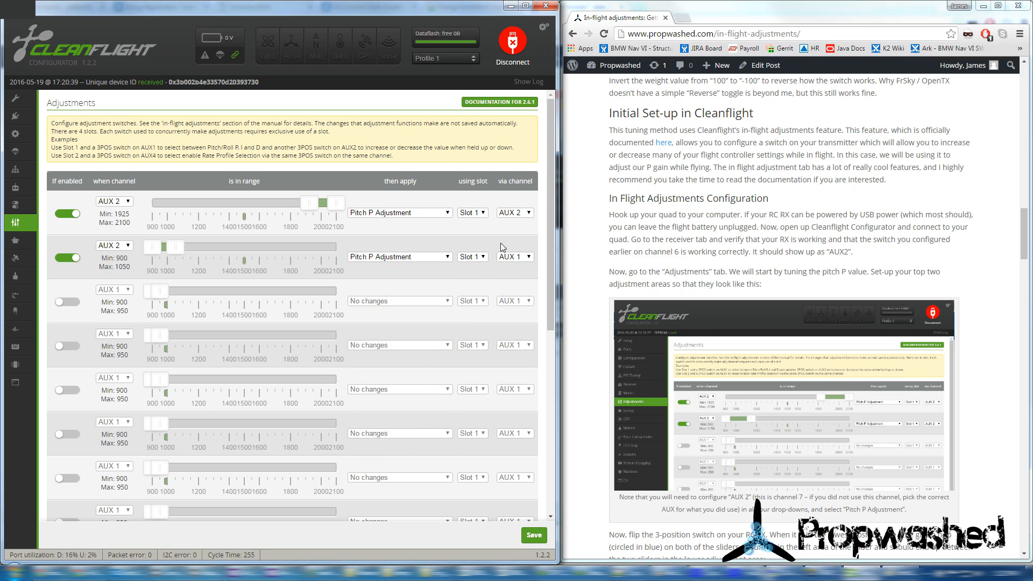
pyautogui.click(513, 257)
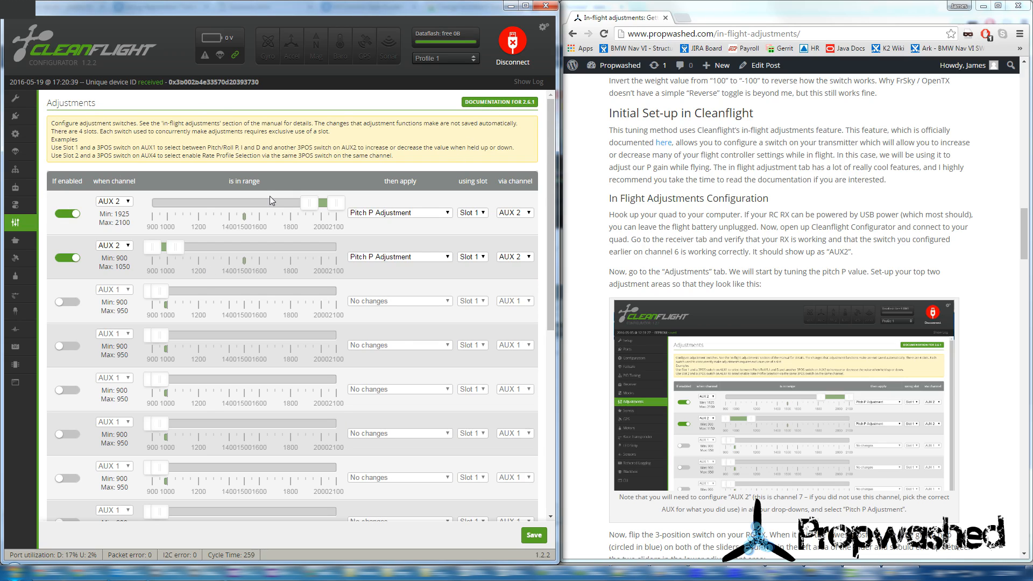
pyautogui.moveTo(393, 239)
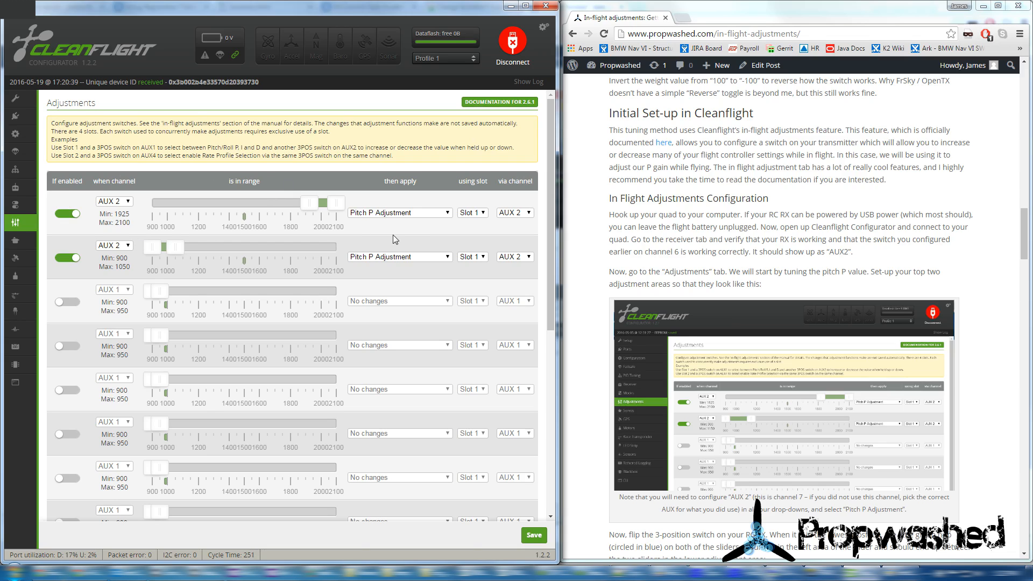
pyautogui.moveTo(407, 255)
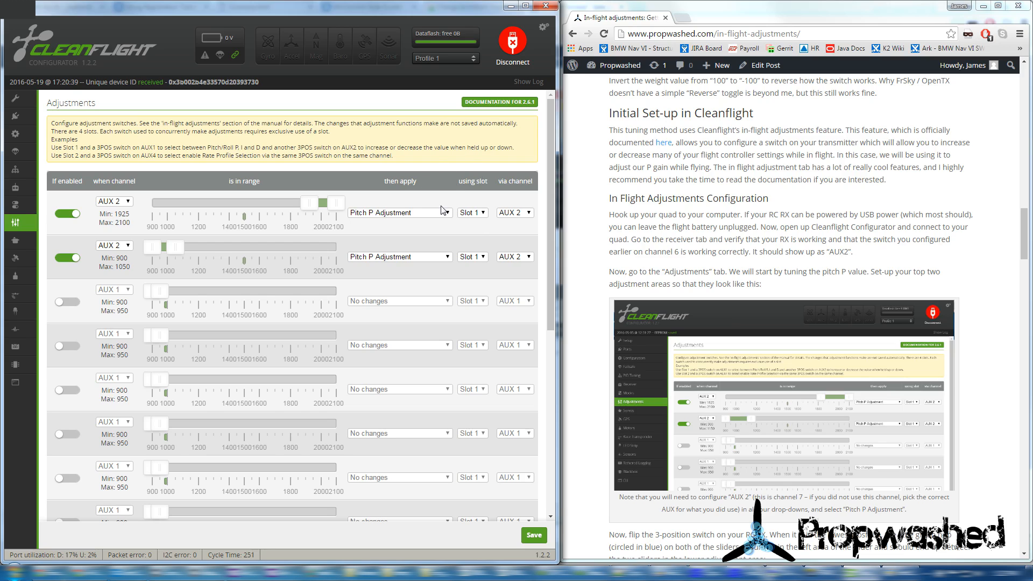
pyautogui.click(398, 212)
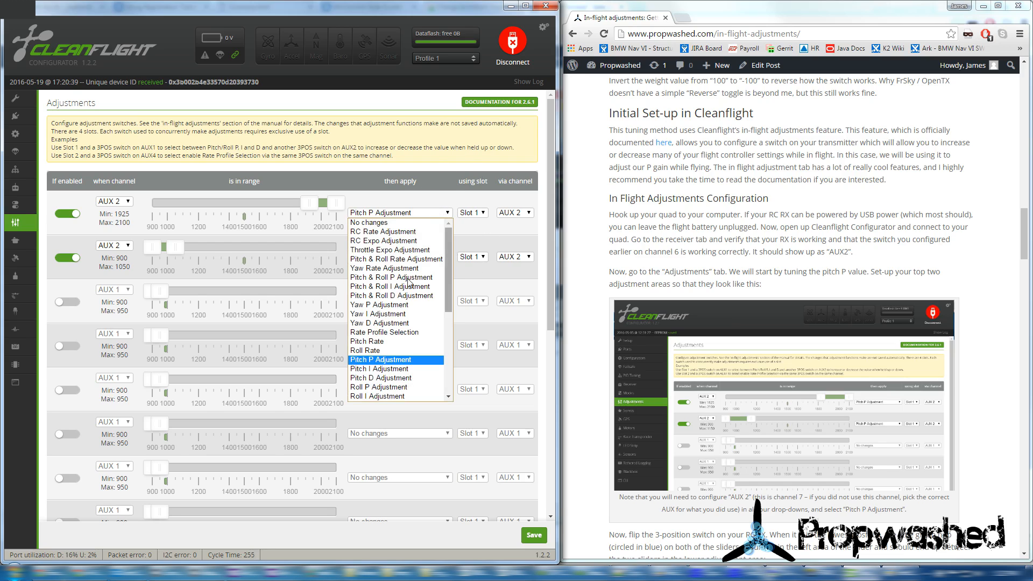
pyautogui.click(380, 360)
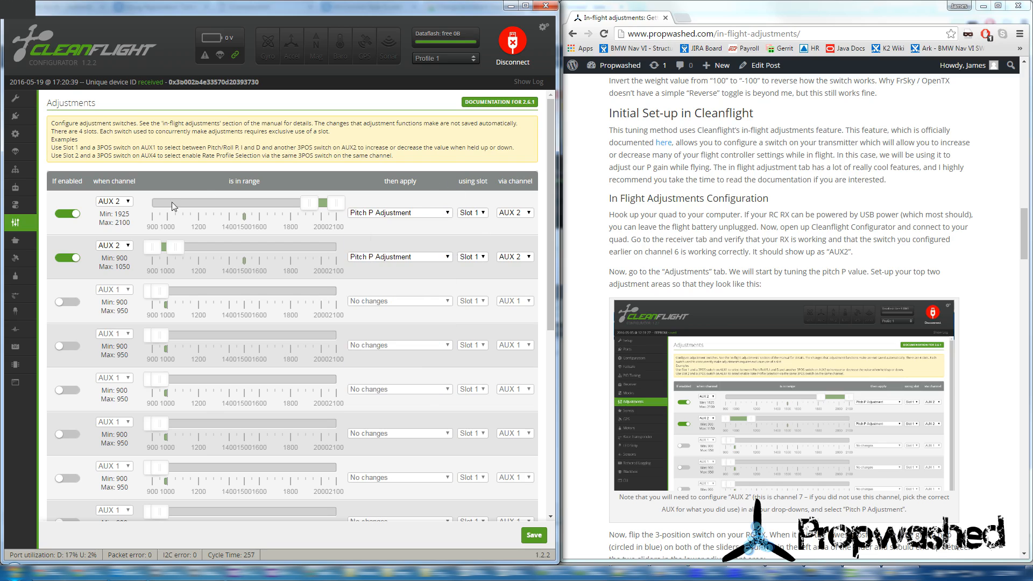
pyautogui.moveTo(513, 121)
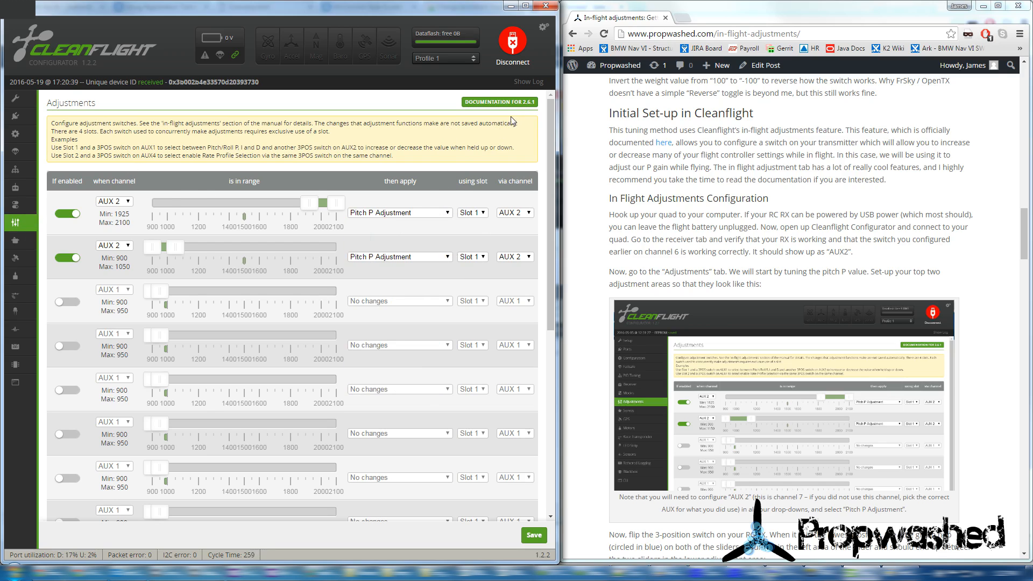
pyautogui.moveTo(336, 183)
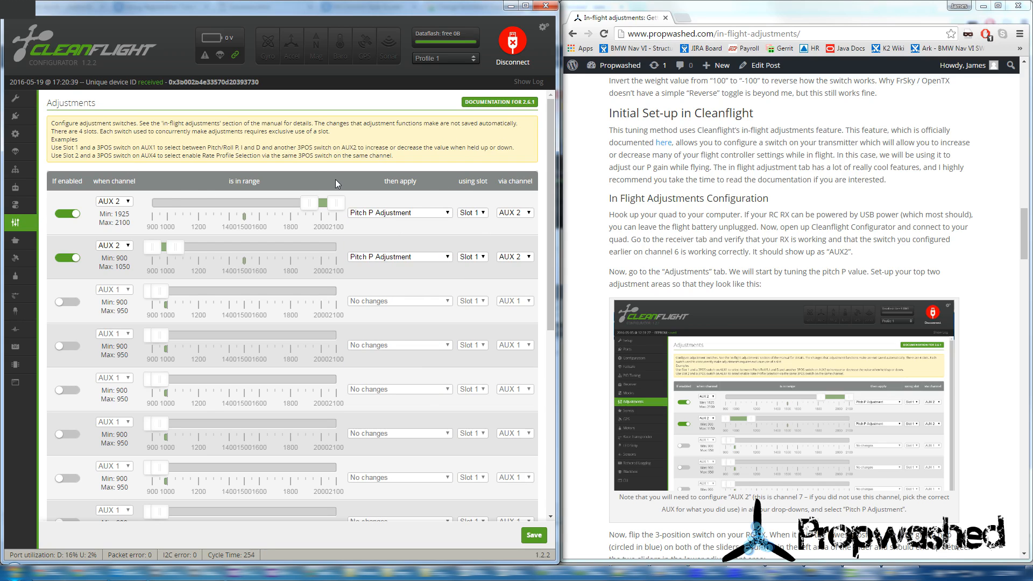
pyautogui.moveTo(422, 356)
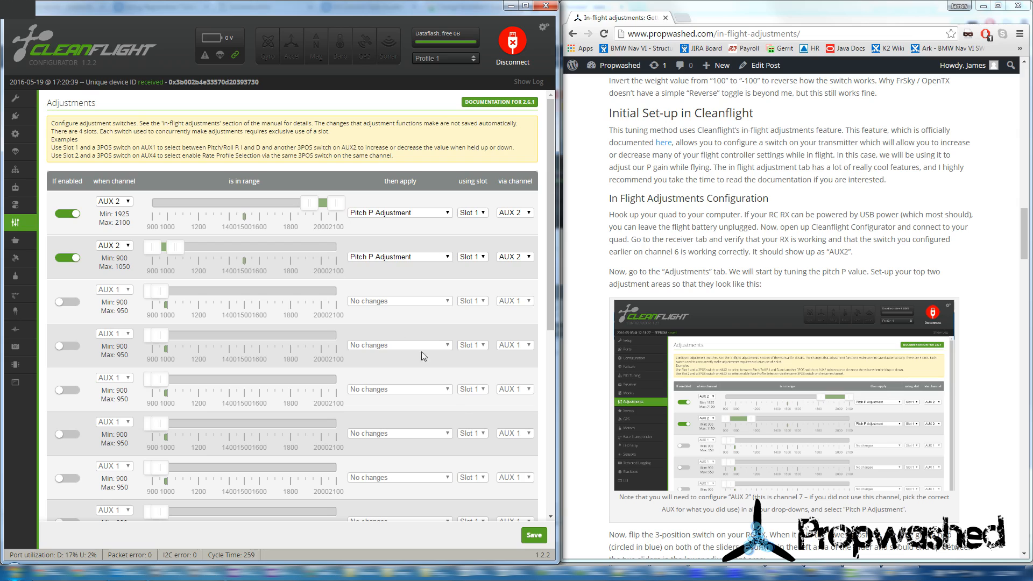
# Save the two AUX 2 Pitch P adjustment slots to the board's EEPROM.
pyautogui.click(533, 534)
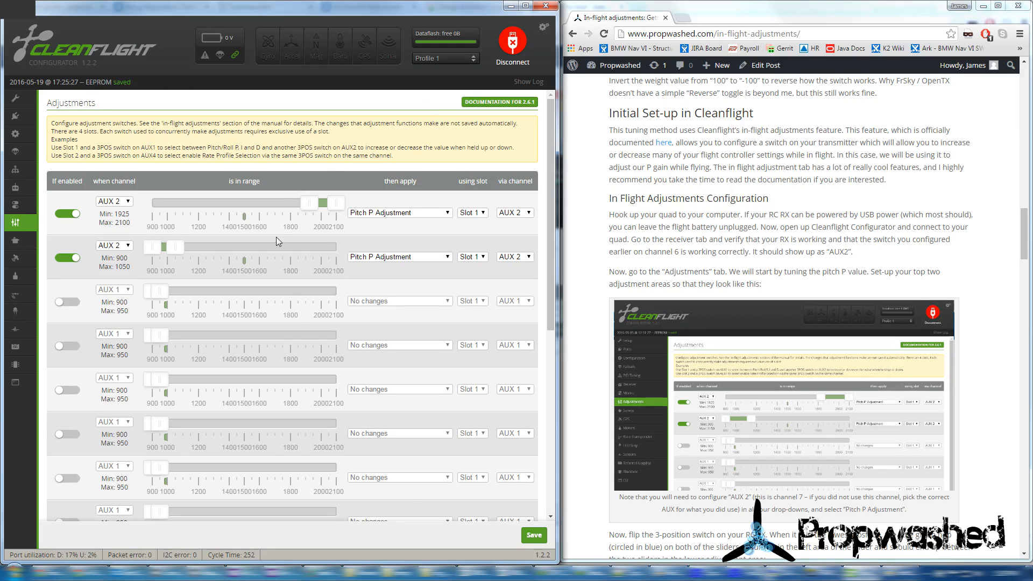
pyautogui.moveTo(361, 336)
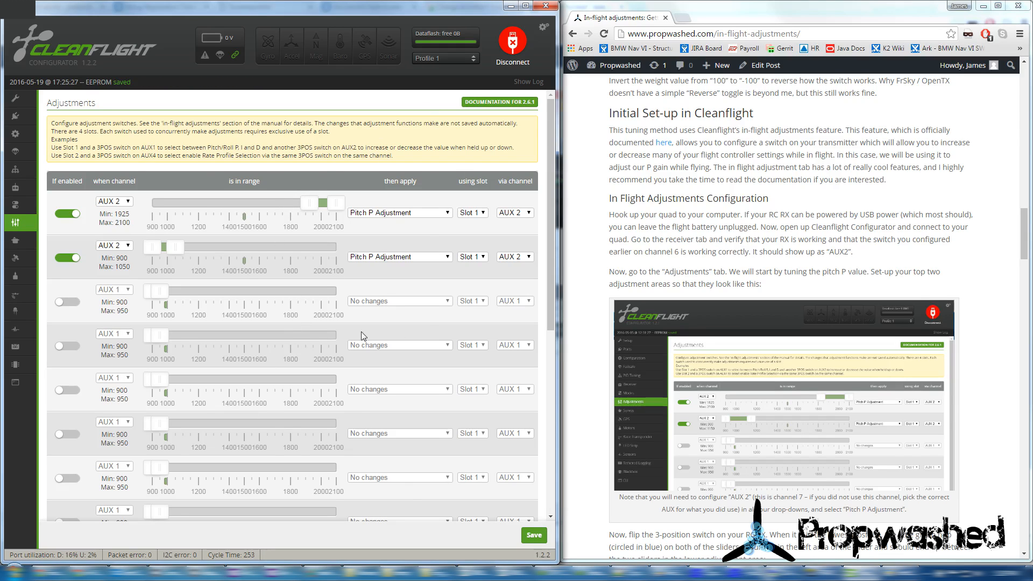
pyautogui.moveTo(140, 201)
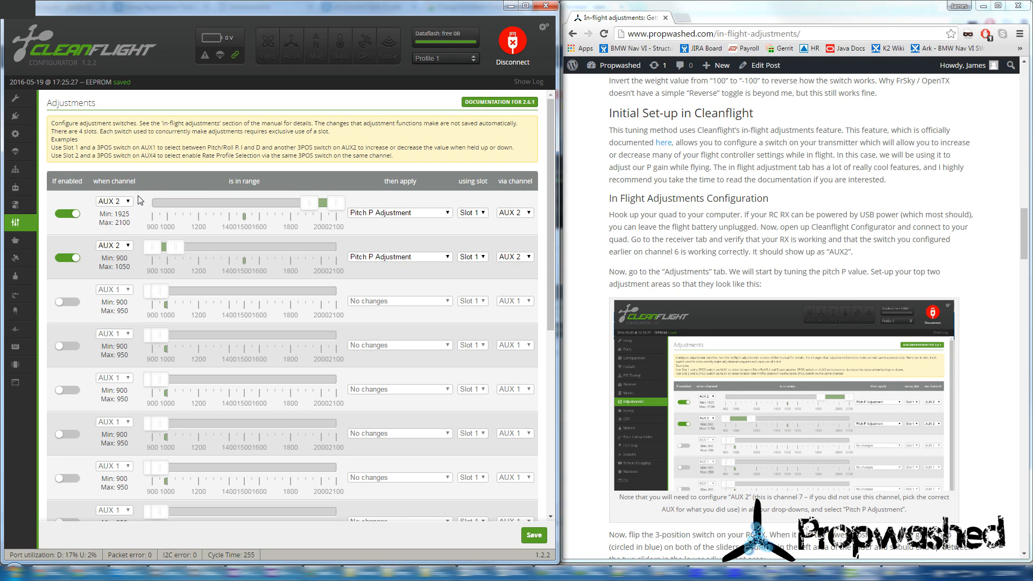
pyautogui.moveTo(517, 534)
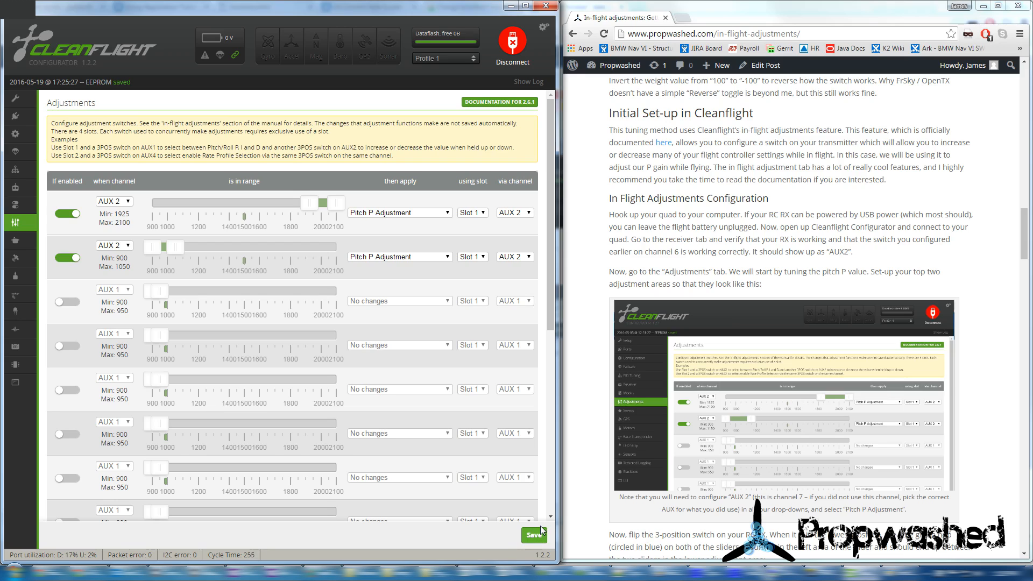
pyautogui.moveTo(421, 246)
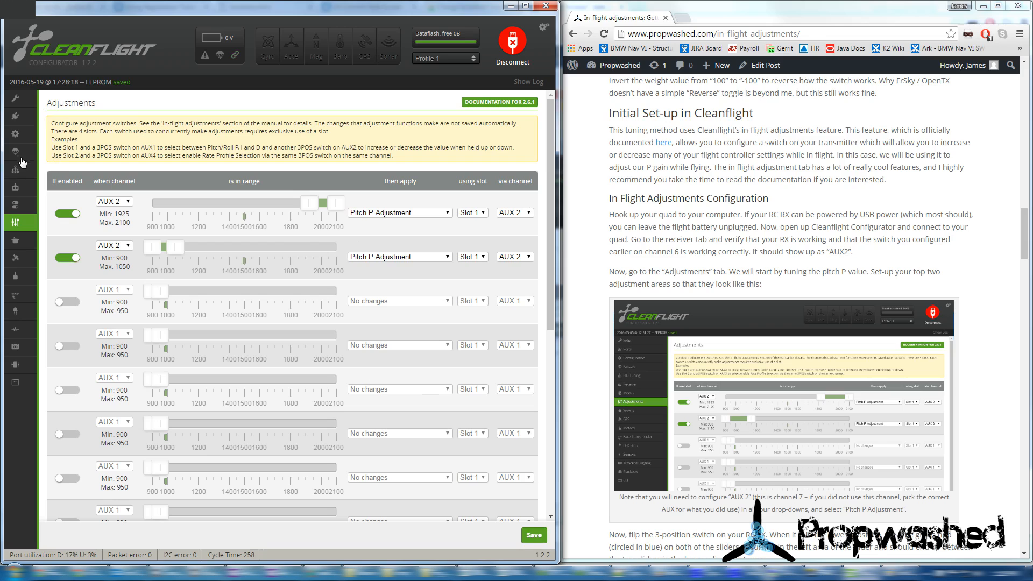
# Show the PID Tuning tab, with roll and pitch P at 4.0 and yaw P at 6.0.
pyautogui.click(20, 170)
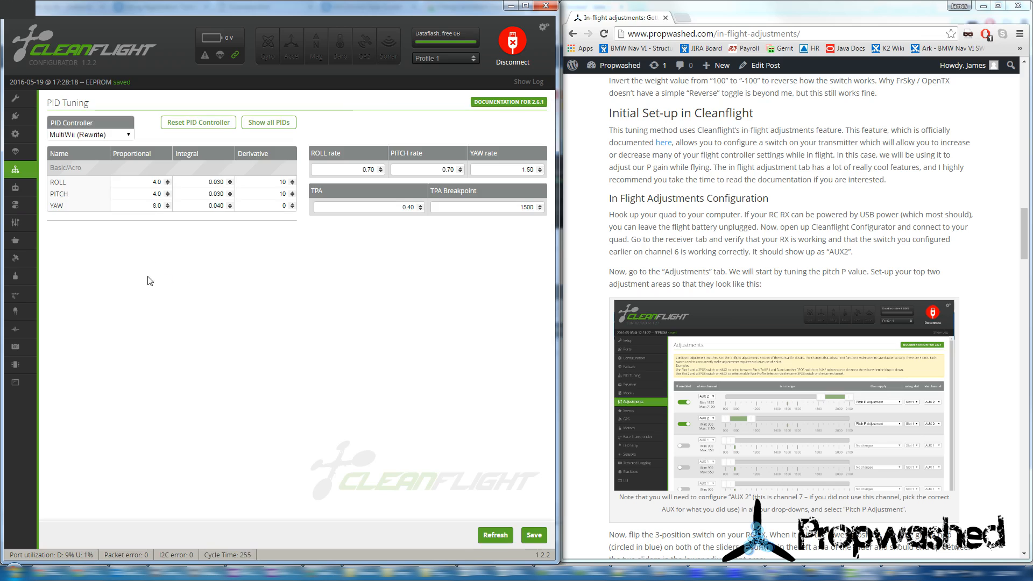
pyautogui.moveTo(133, 292)
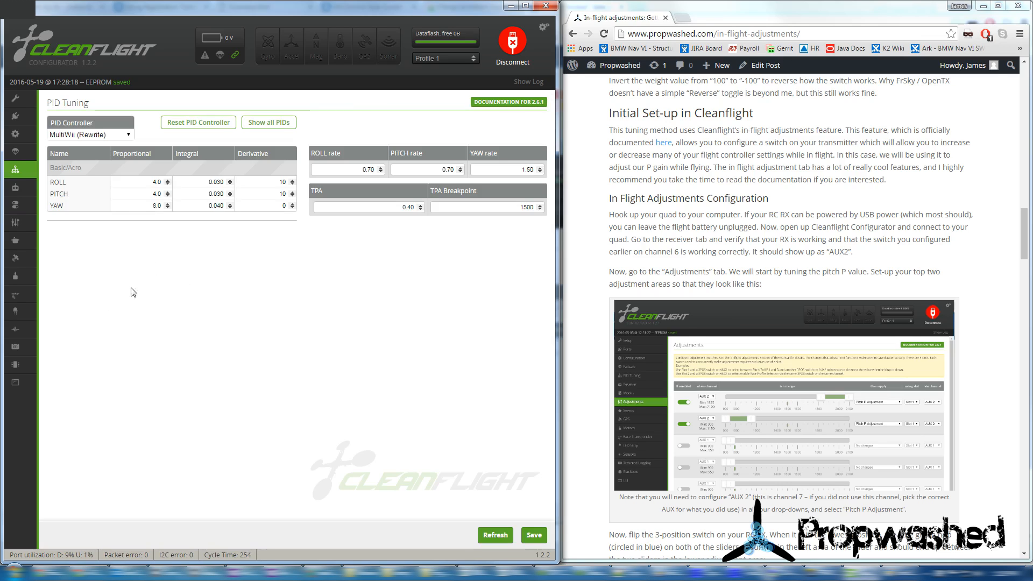
pyautogui.moveTo(179, 294)
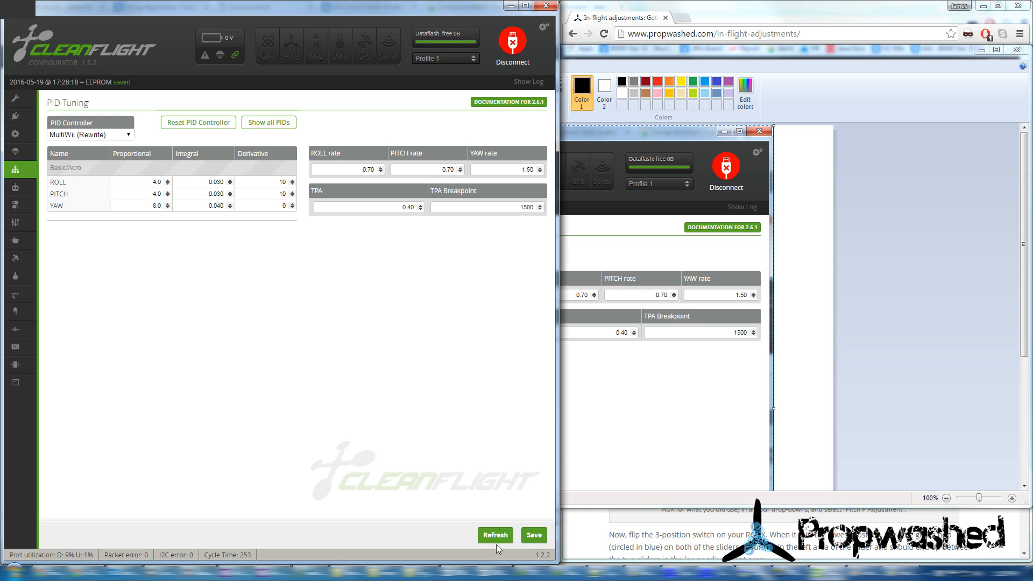
# Refresh PID data repeatedly while flipping AUX 2, watching pitch P rise from 4.0 to 4.9.
pyautogui.click(495, 534)
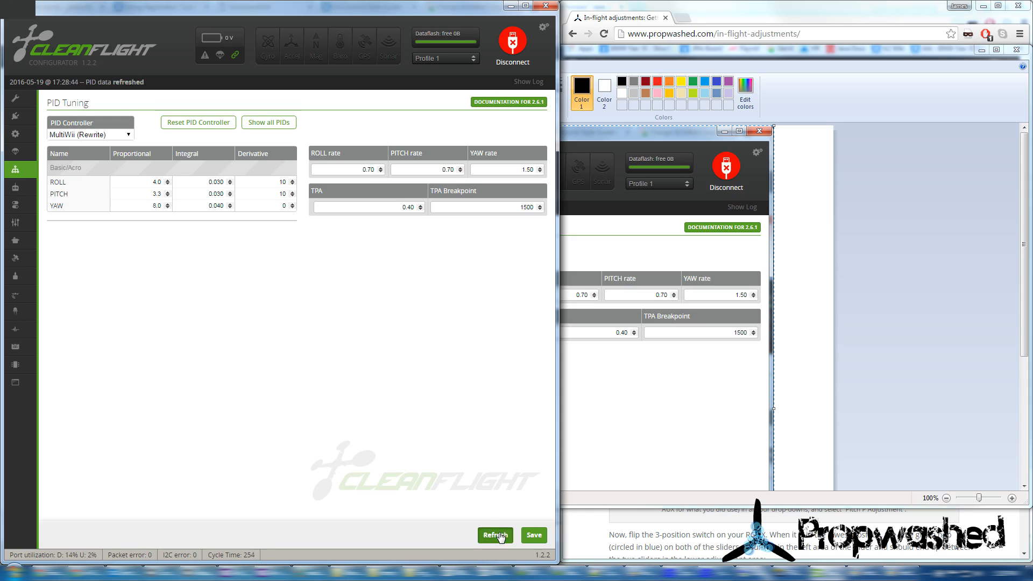
pyautogui.click(167, 196)
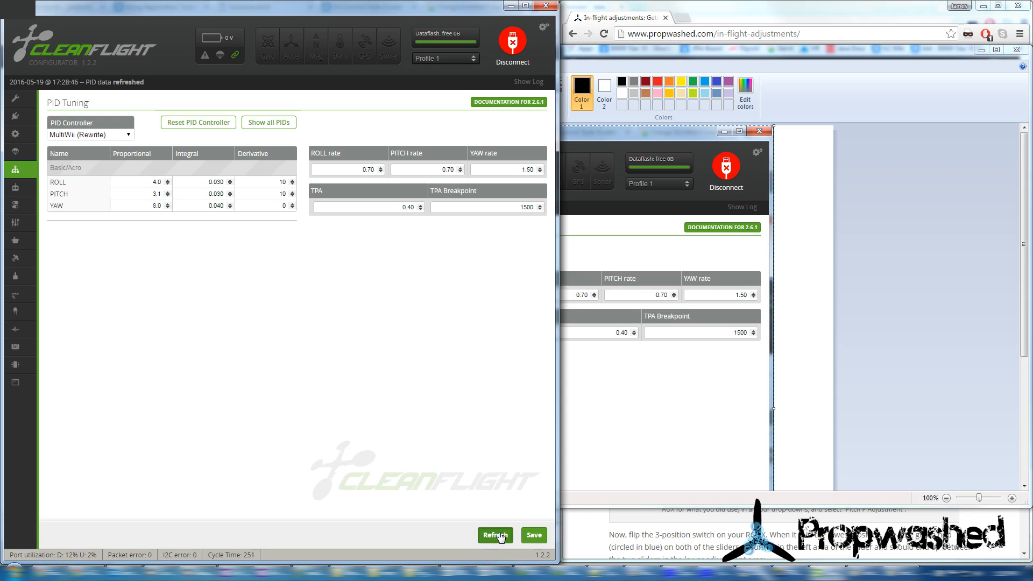
pyautogui.click(168, 191)
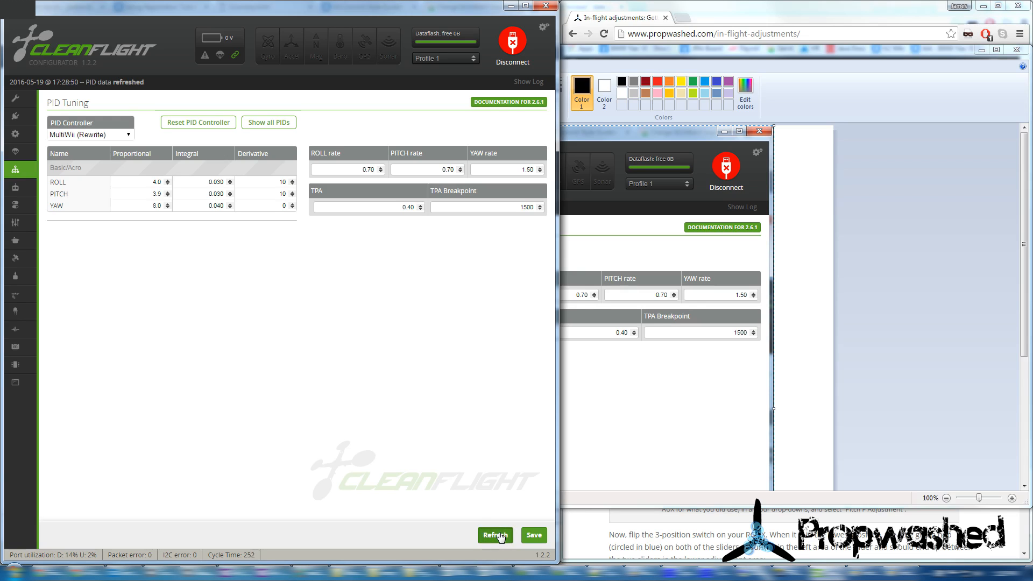
pyautogui.click(495, 535)
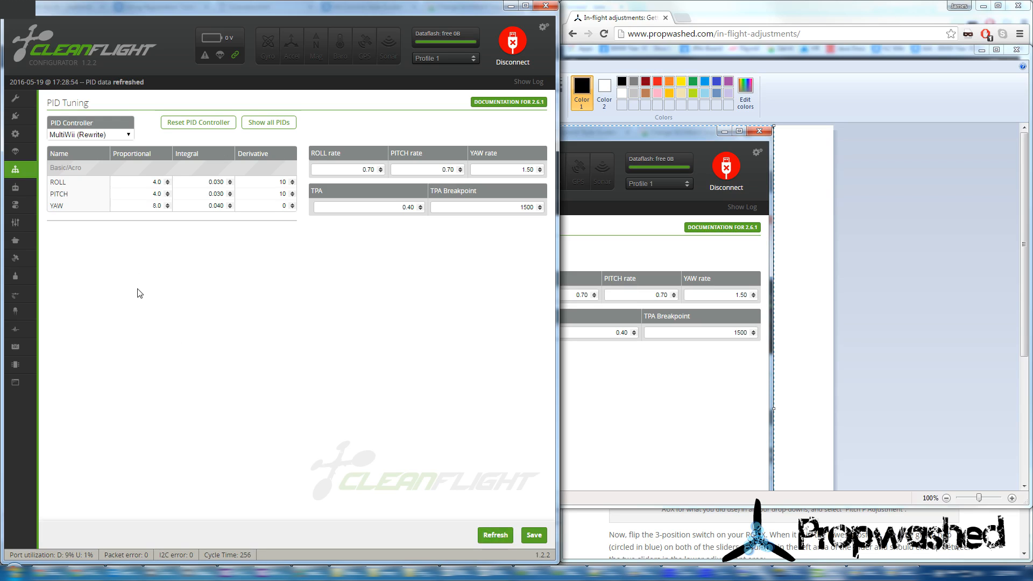
pyautogui.moveTo(157, 284)
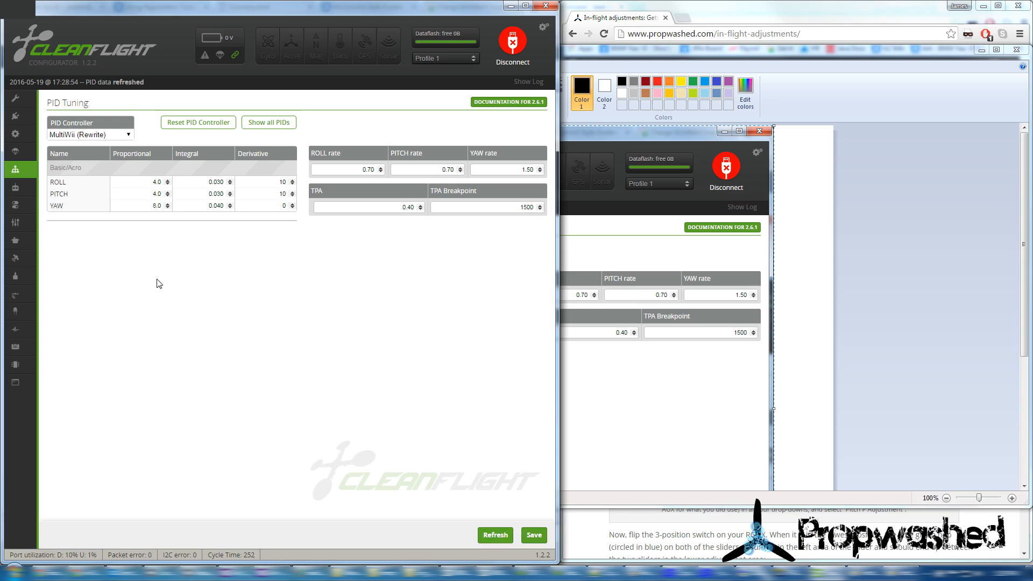
pyautogui.click(495, 534)
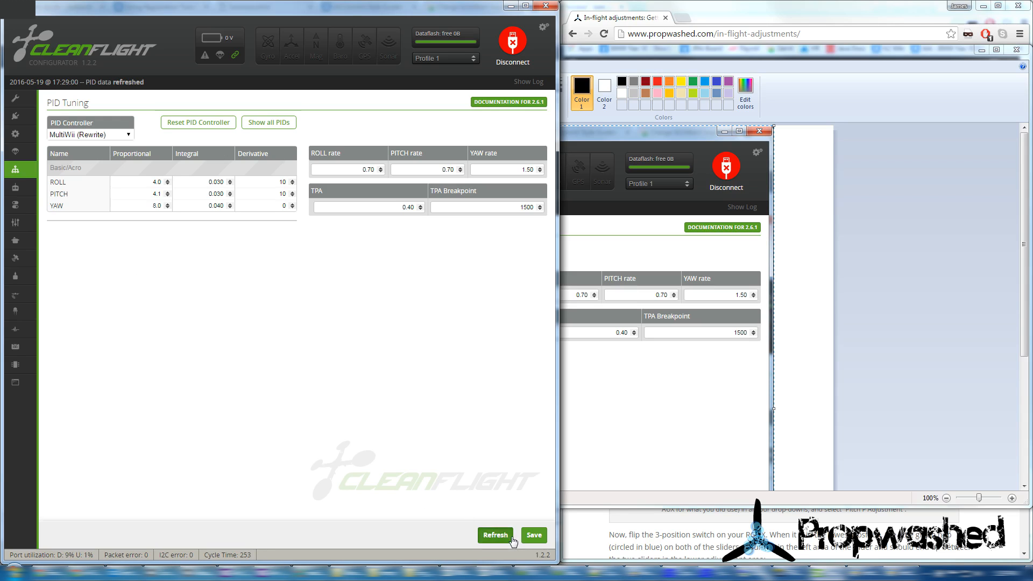
pyautogui.click(495, 534)
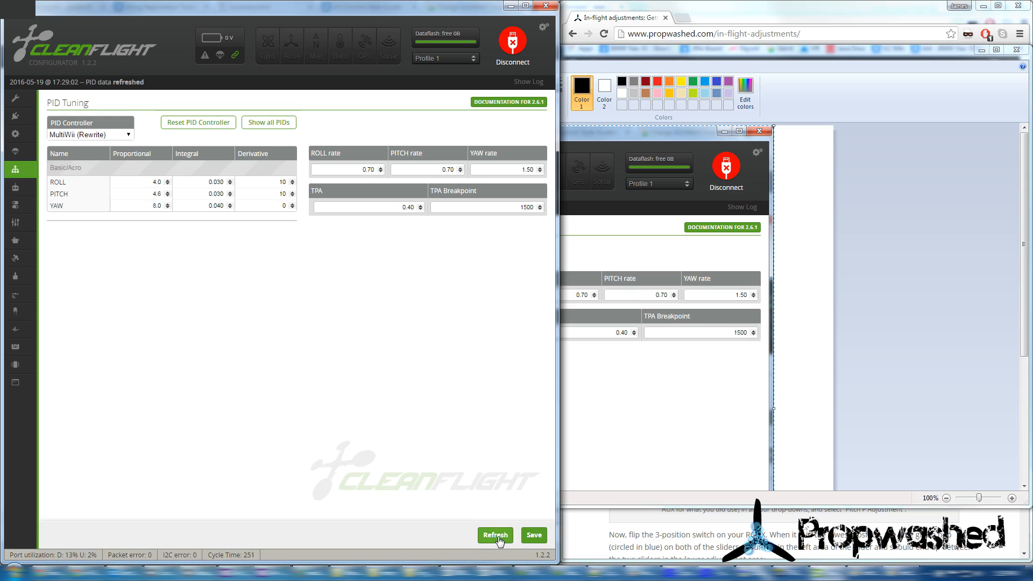
pyautogui.click(495, 534)
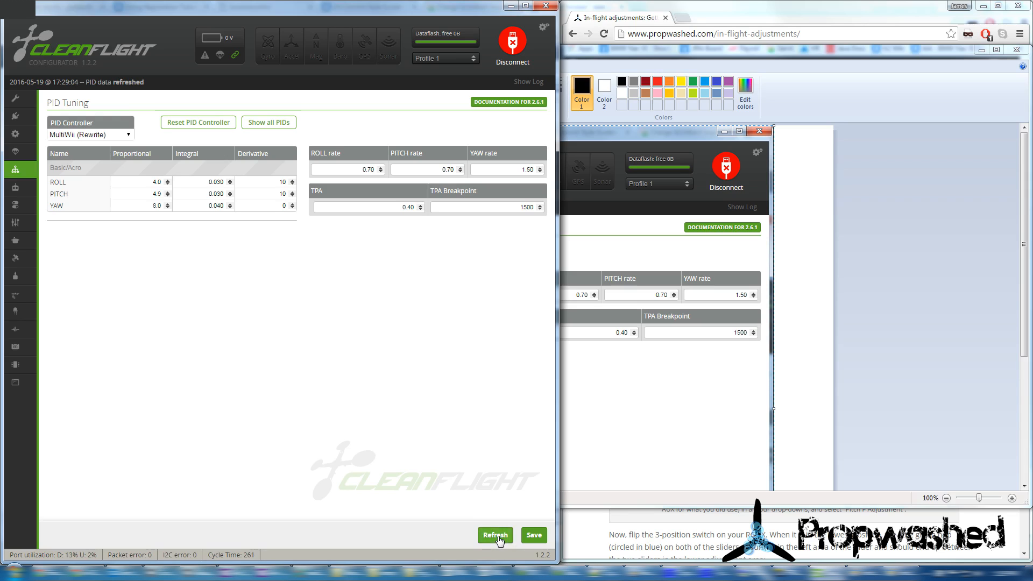
pyautogui.click(495, 534)
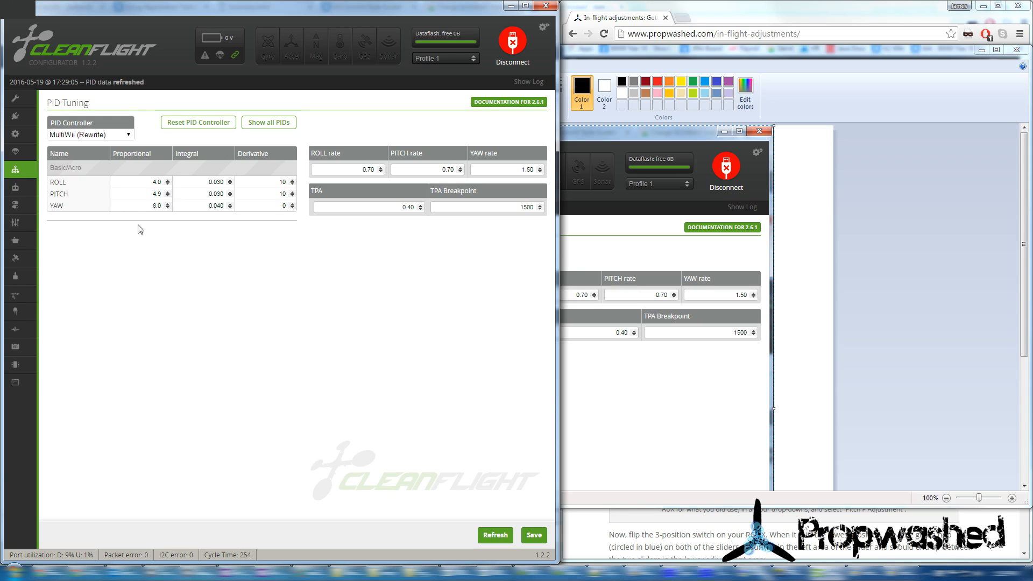
pyautogui.moveTo(181, 228)
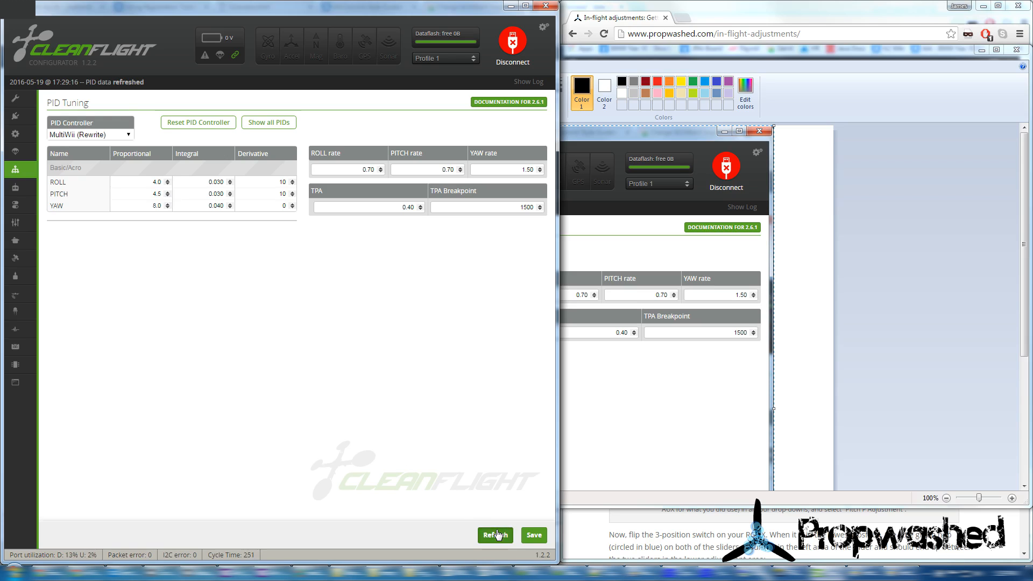
# Set ROLL and PITCH to P 2.0, I 0.015, D 5 and save to the board.
pyautogui.click(495, 535)
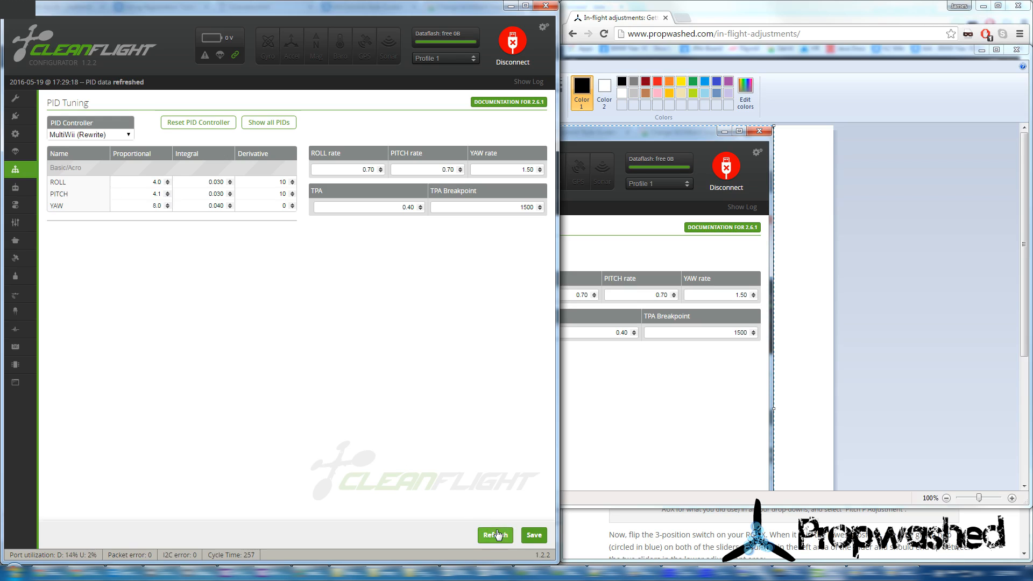
pyautogui.click(495, 534)
pyautogui.write('.015')
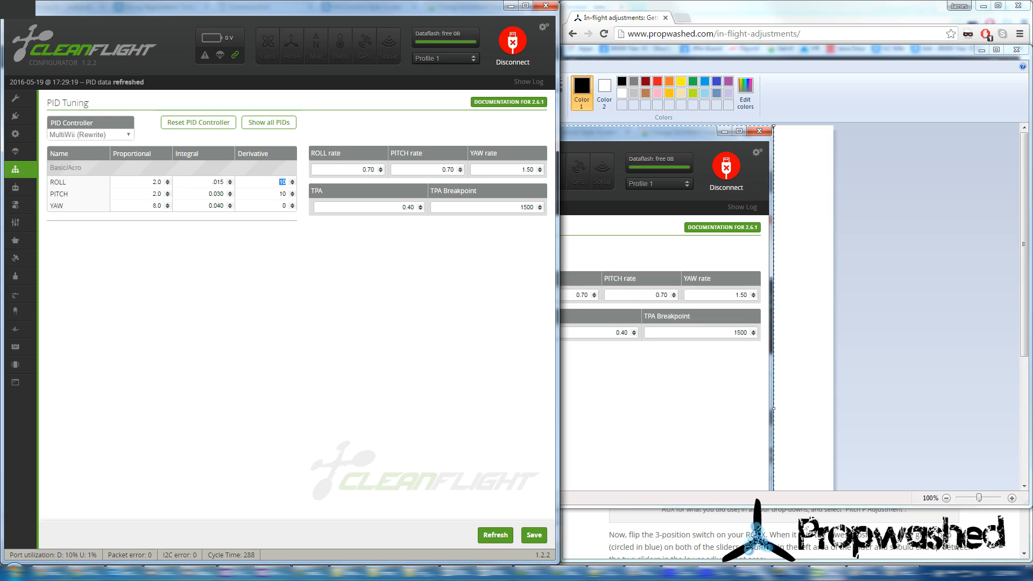
pyautogui.click(211, 193)
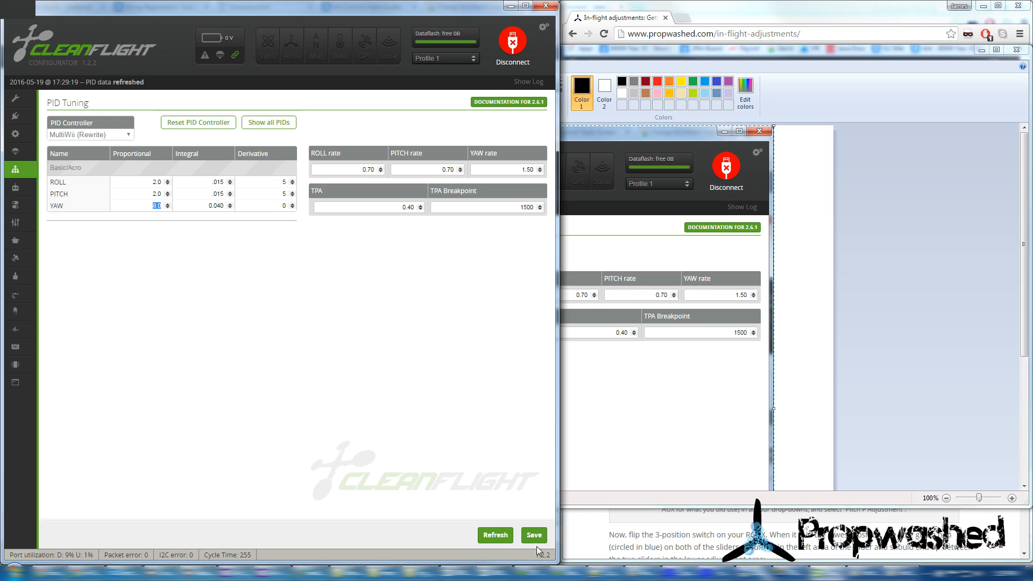
pyautogui.click(533, 534)
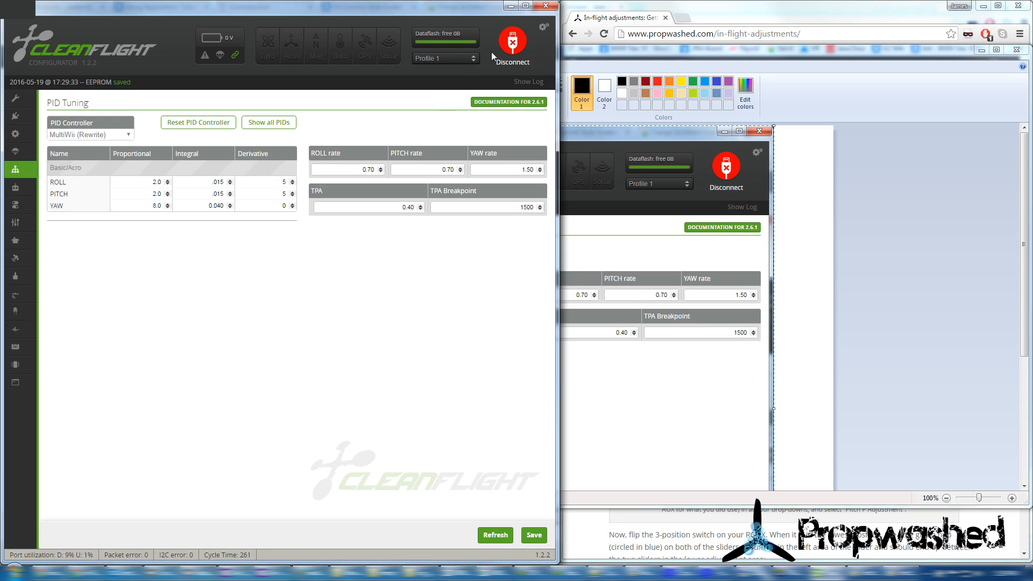
# Disconnect the configurator from the flight controller.
pyautogui.click(511, 38)
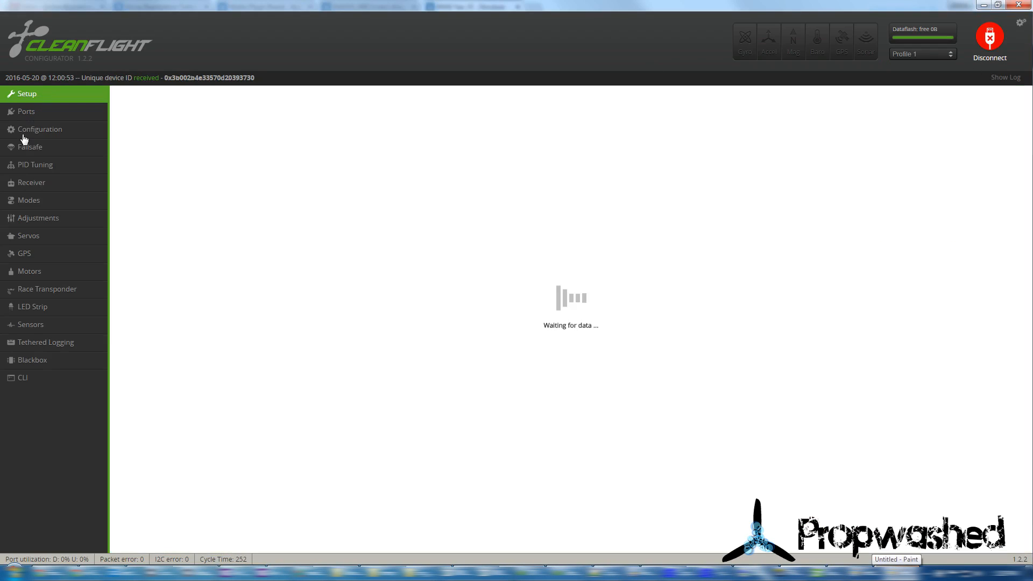
# Change PITCH P from 15.9 back to 2.0 on the PID Tuning tab and save.
pyautogui.click(34, 165)
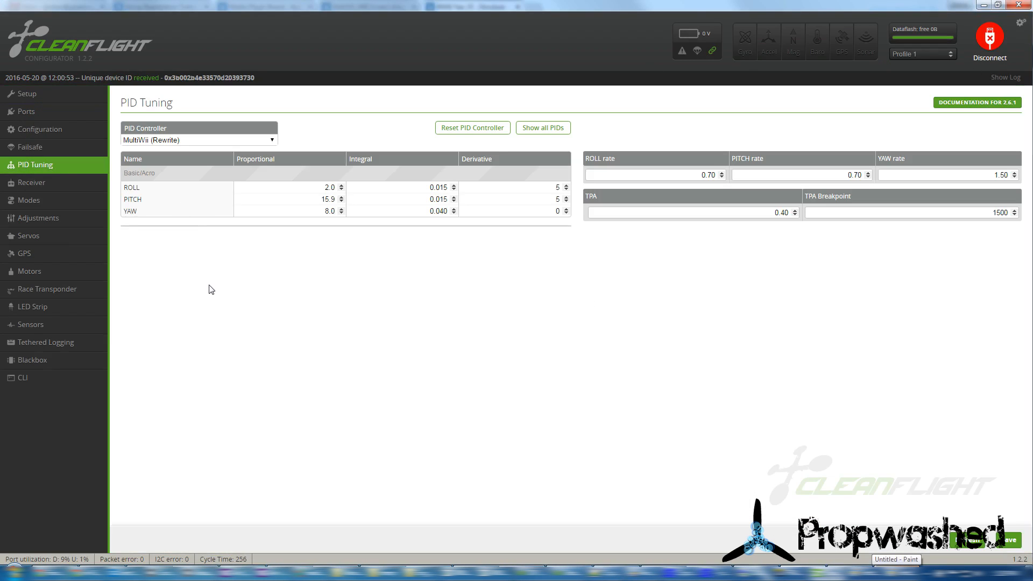
pyautogui.click(7, 573)
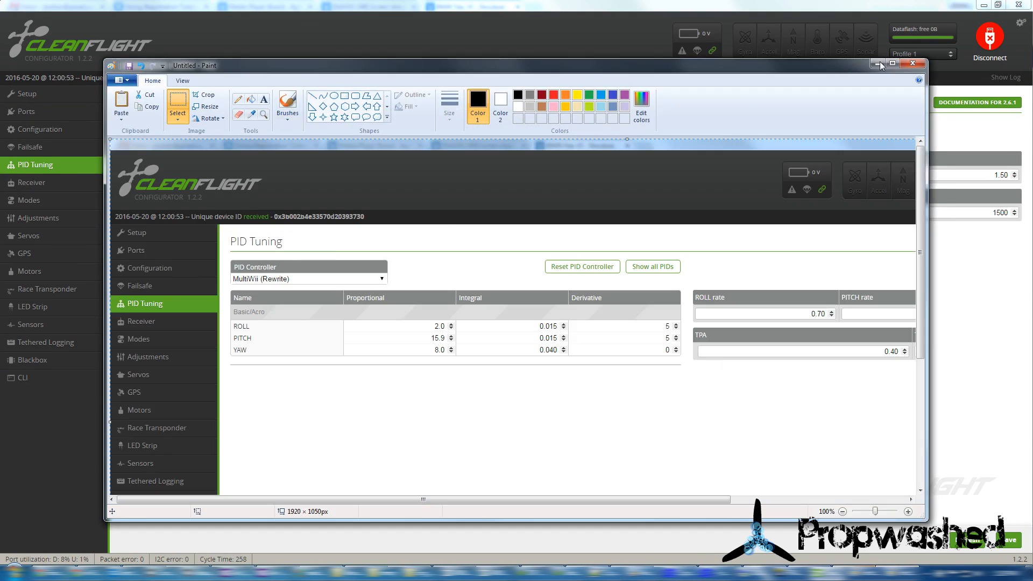
pyautogui.click(913, 64)
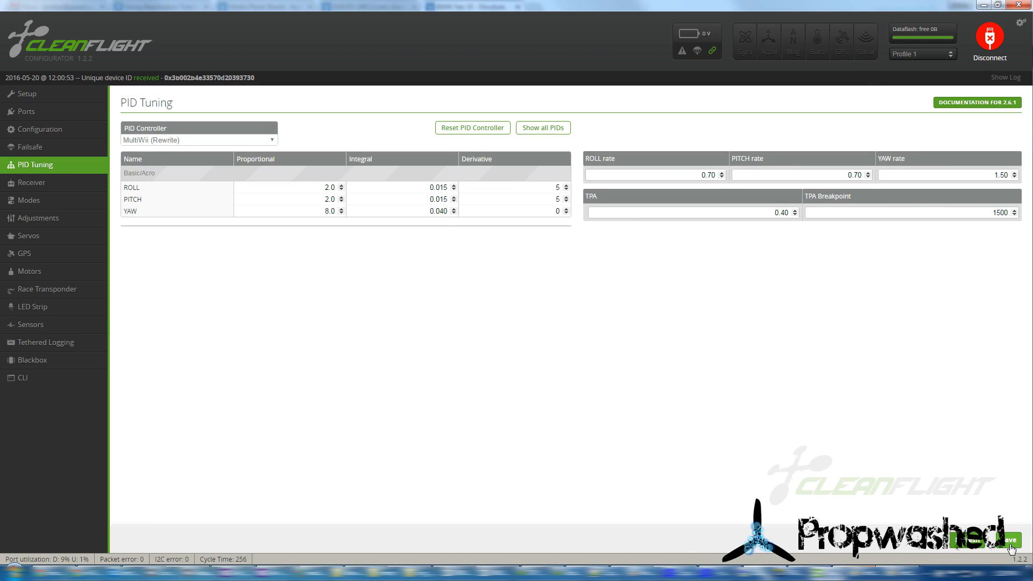
pyautogui.click(1001, 540)
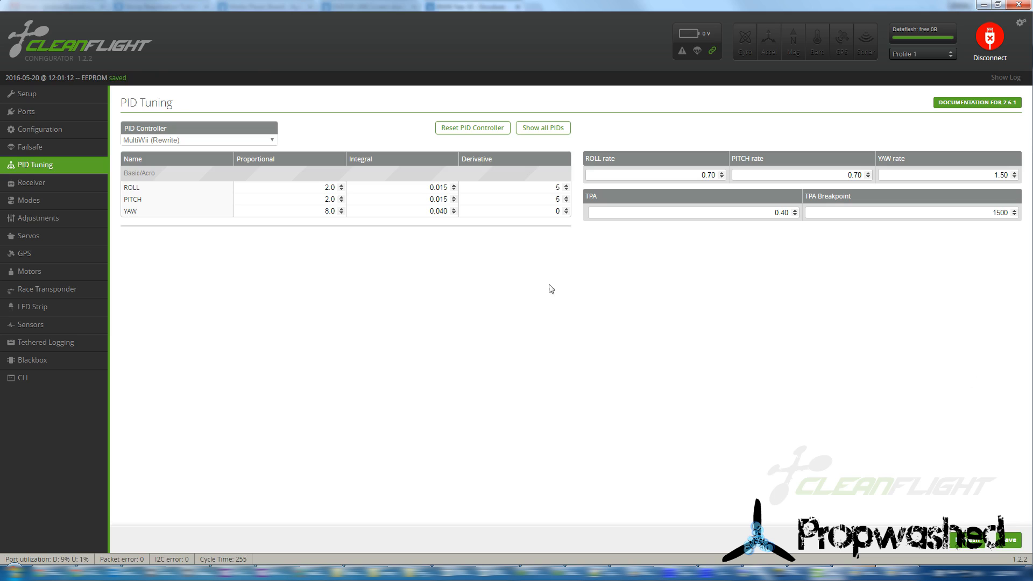
# Switch both AUX 2 adjustment rows from Pitch P to Roll P Adjustment.
pyautogui.click(37, 218)
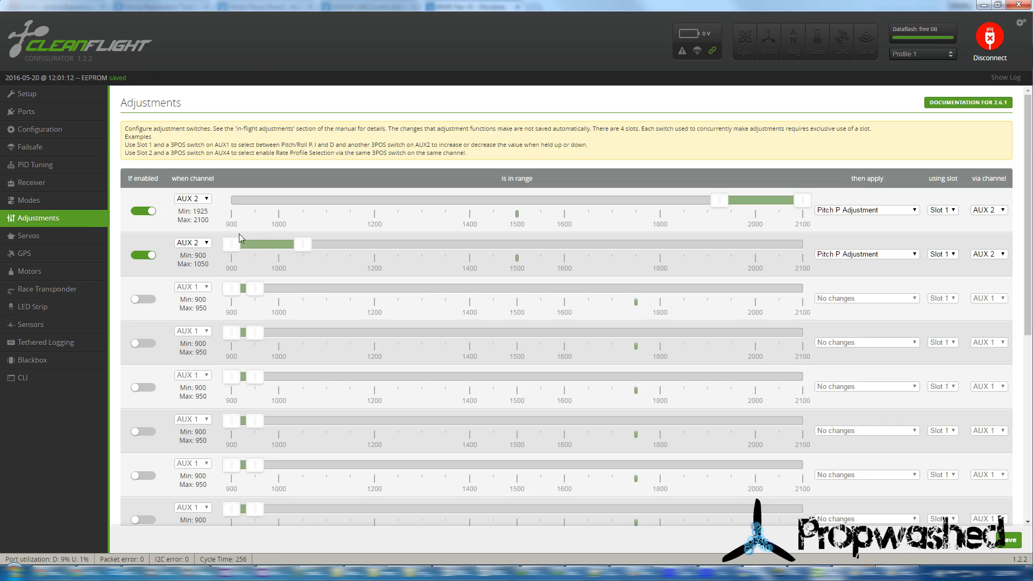
pyautogui.click(866, 209)
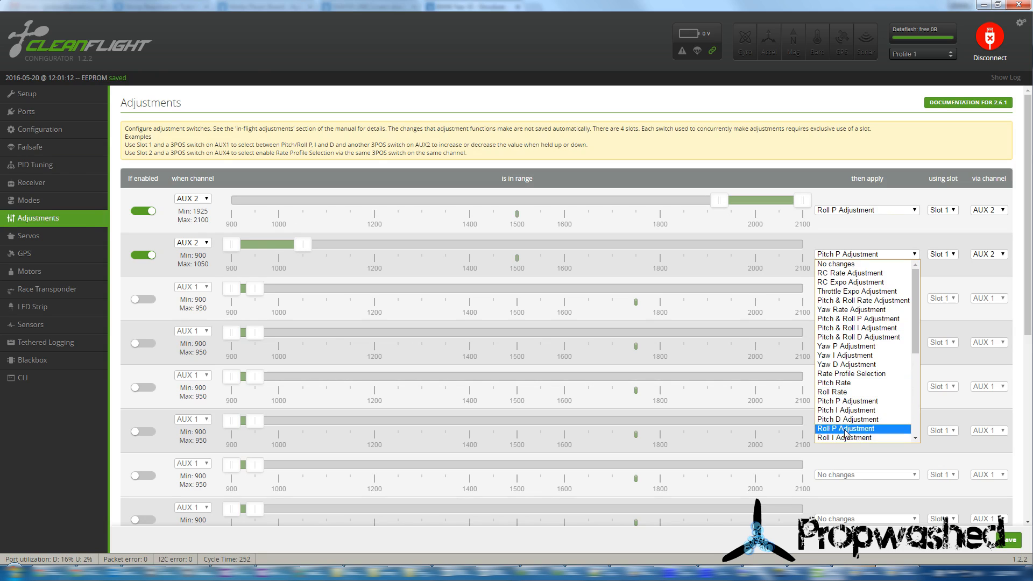
pyautogui.click(845, 428)
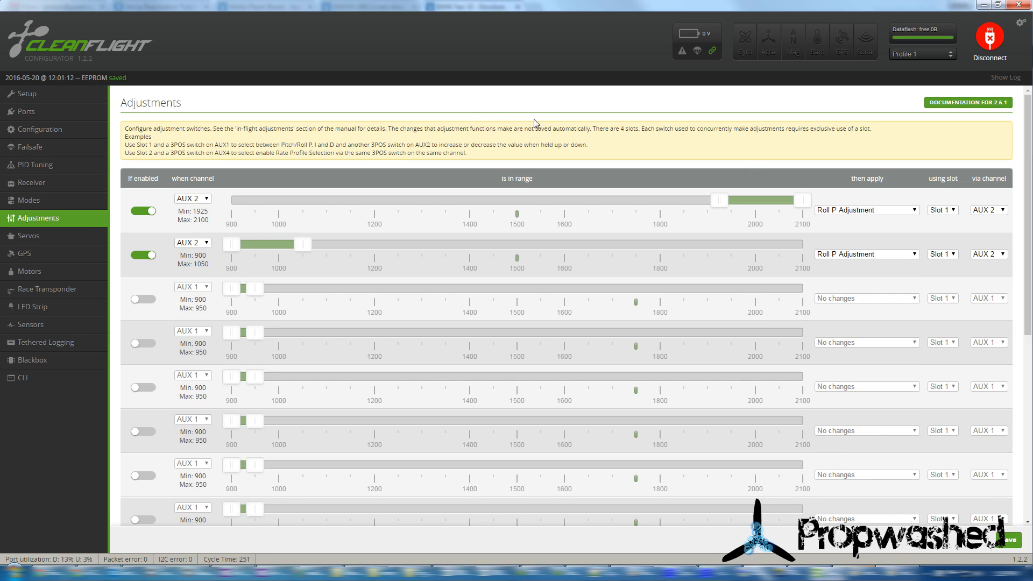
pyautogui.click(988, 38)
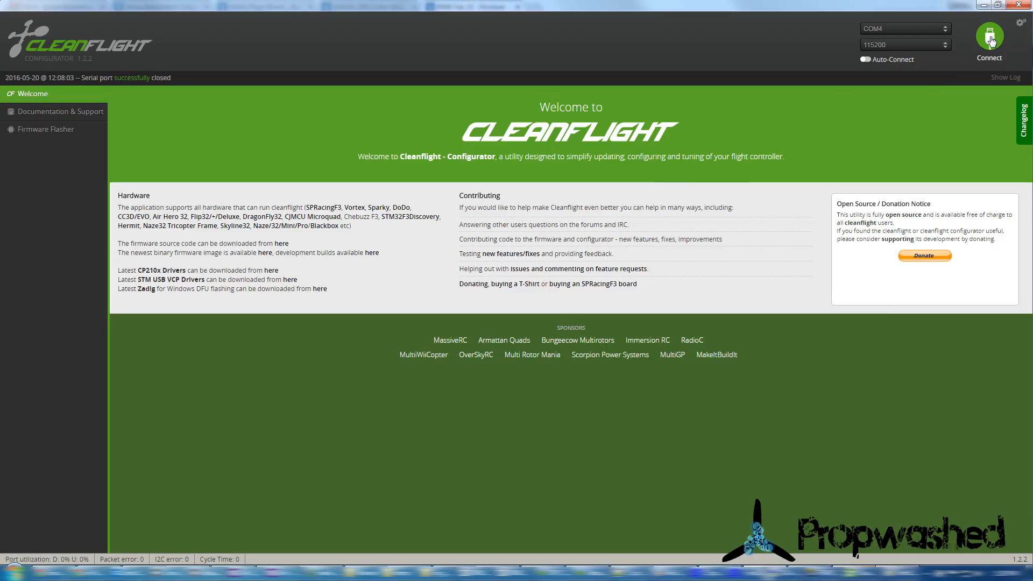
# Reconnect the board and view PID Tuning: roll P 11.0, pitch P 2.0, yaw P 8.0.
pyautogui.click(989, 38)
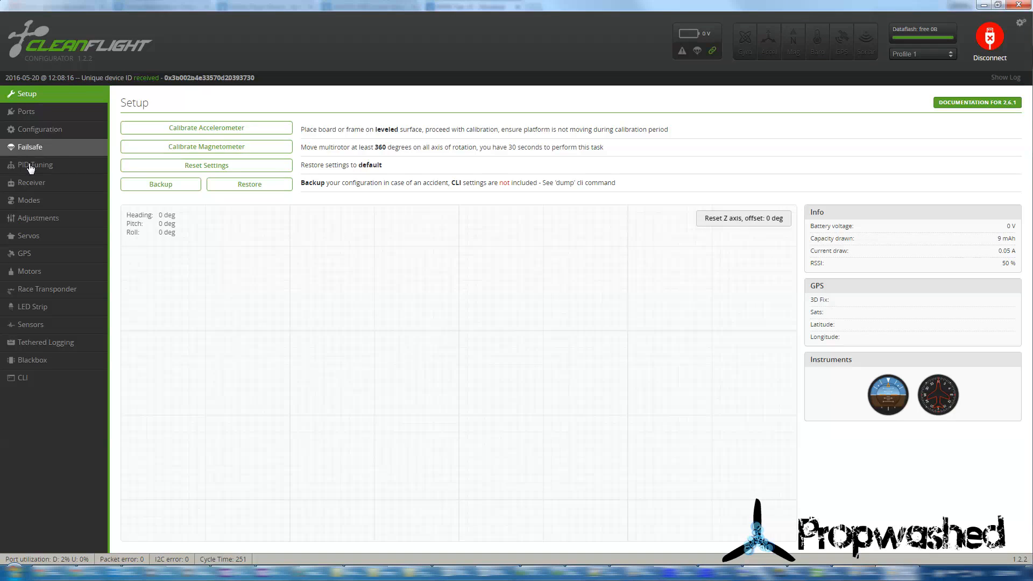
pyautogui.click(35, 165)
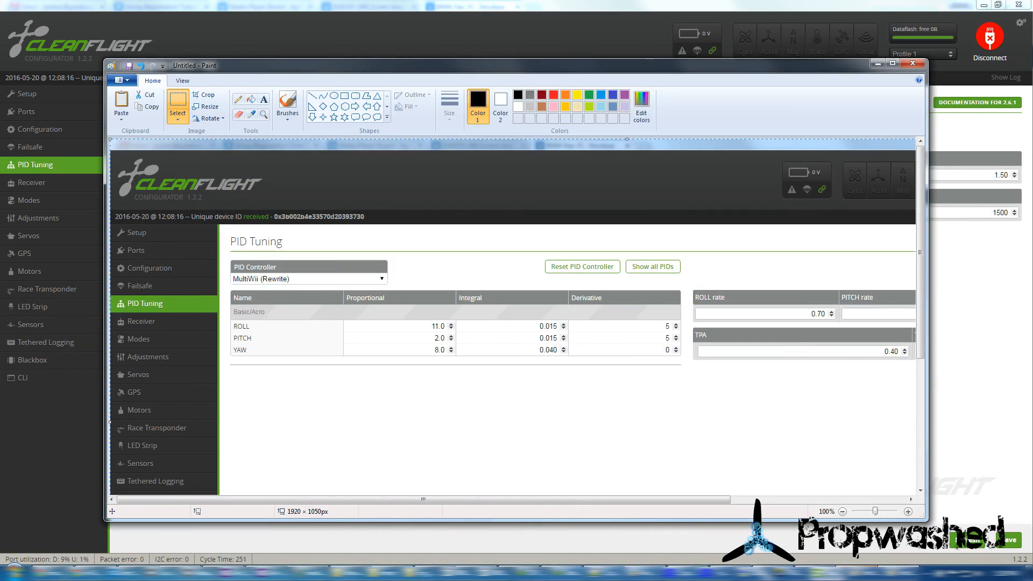
pyautogui.click(913, 63)
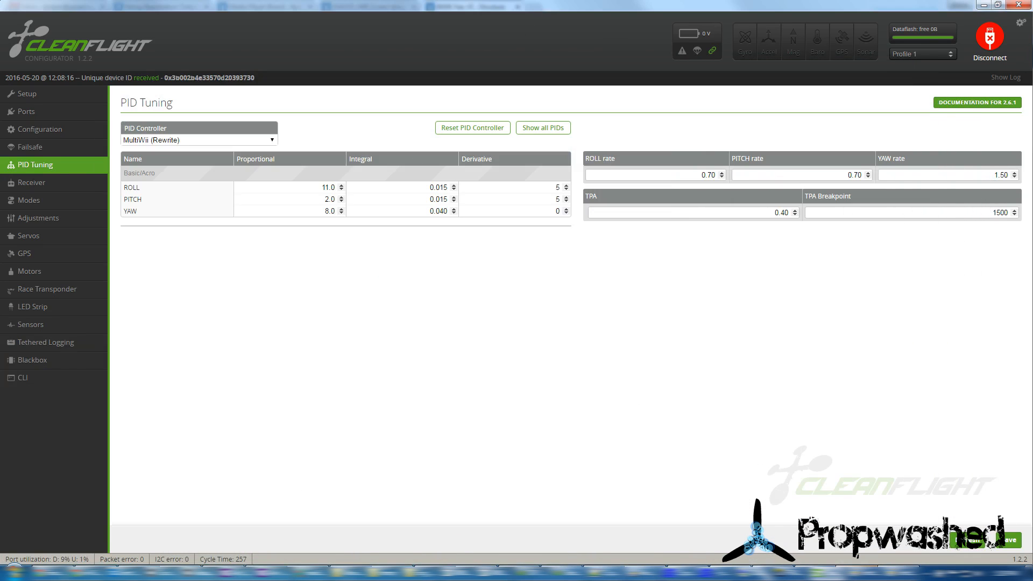
# Set roll PID to 5.5/0.030/10 and pitch to 7.9/0.030/10, then save to EEPROM.
pyautogui.tripleClick(328, 187)
pyautogui.write('5.5')
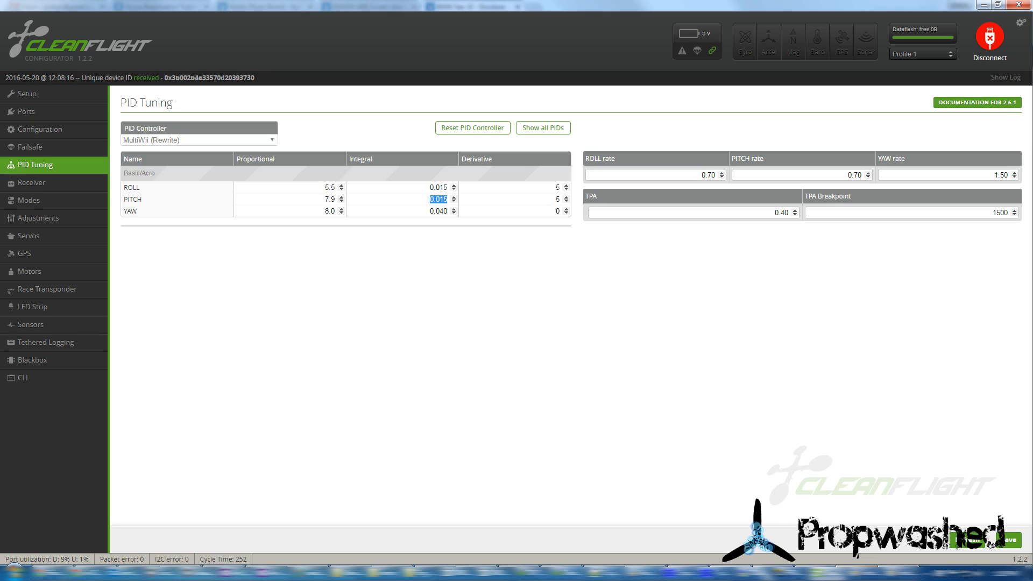
pyautogui.click(432, 187)
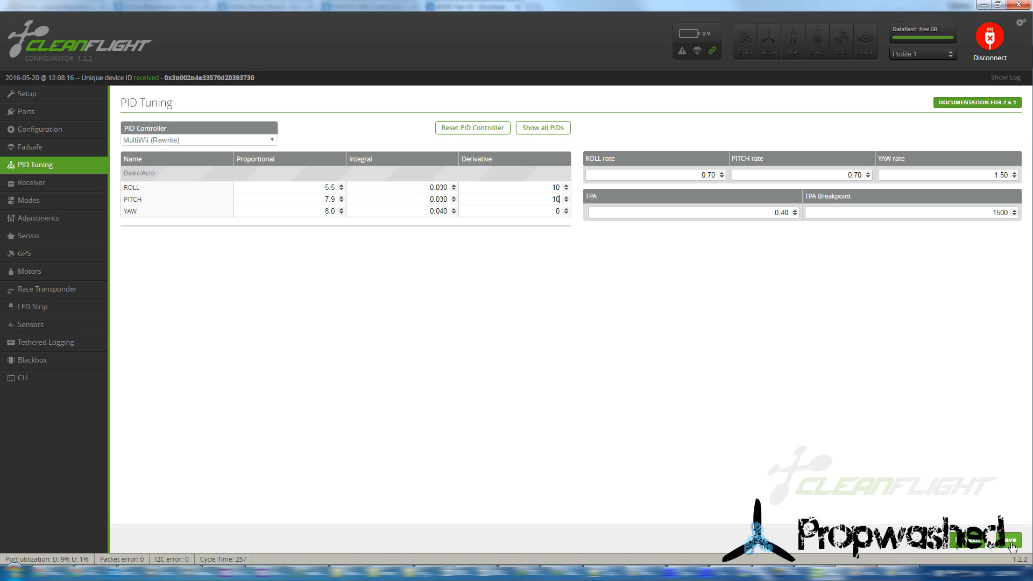
pyautogui.click(1012, 539)
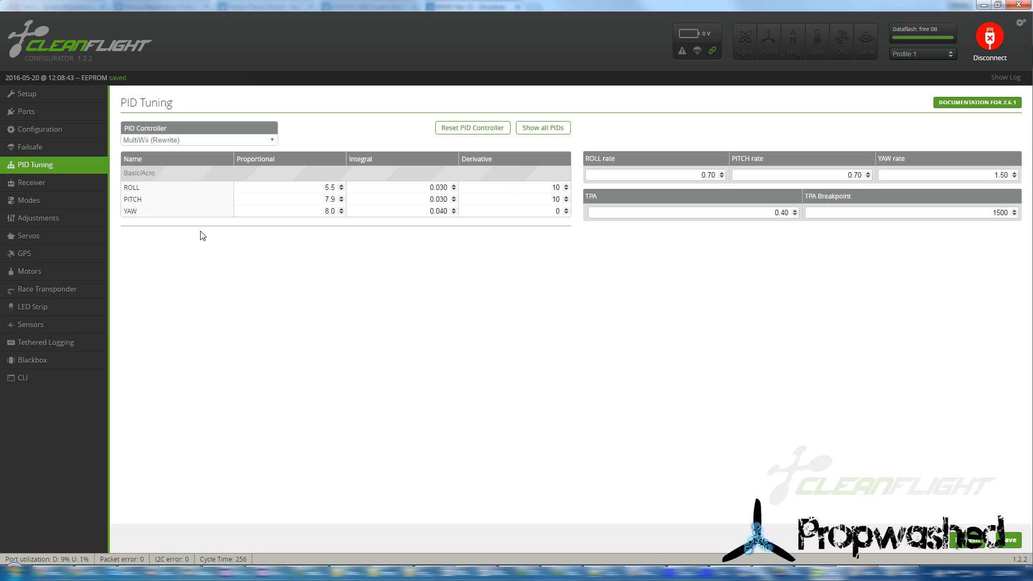
pyautogui.moveTo(156, 222)
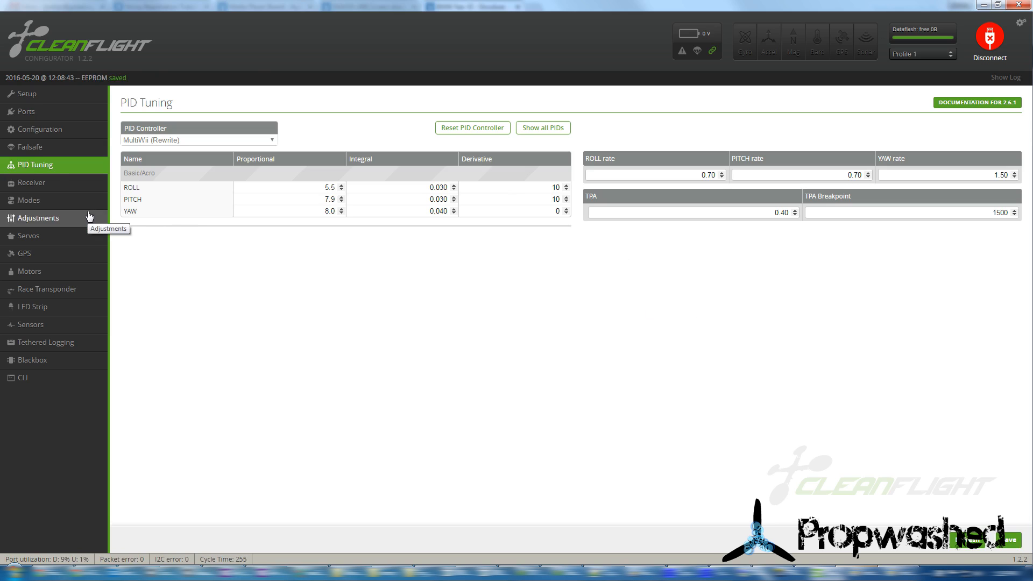
# Disable both AUX 2 Roll P adjustment slots on the Adjustments tab.
pyautogui.click(37, 218)
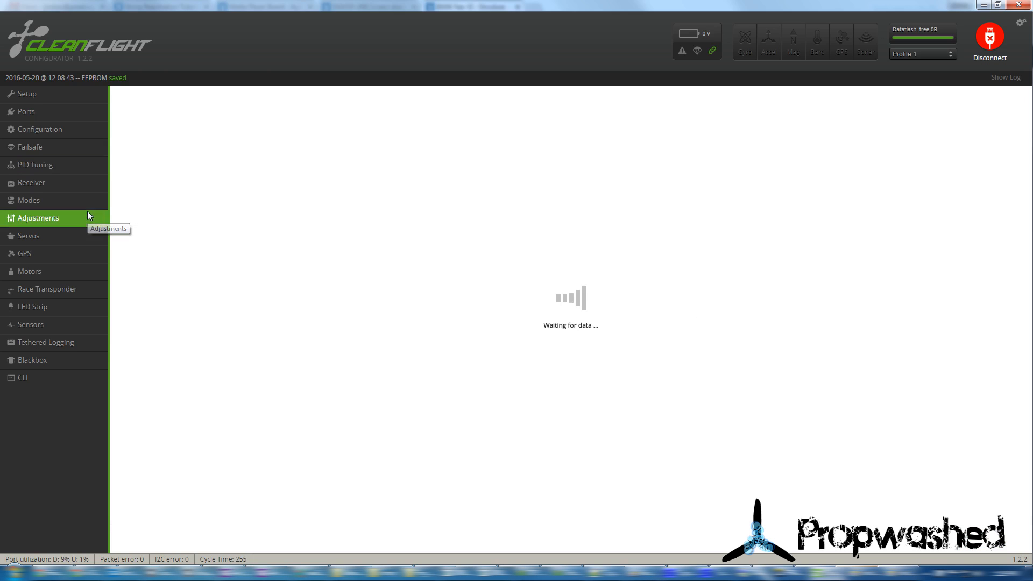
pyautogui.click(39, 217)
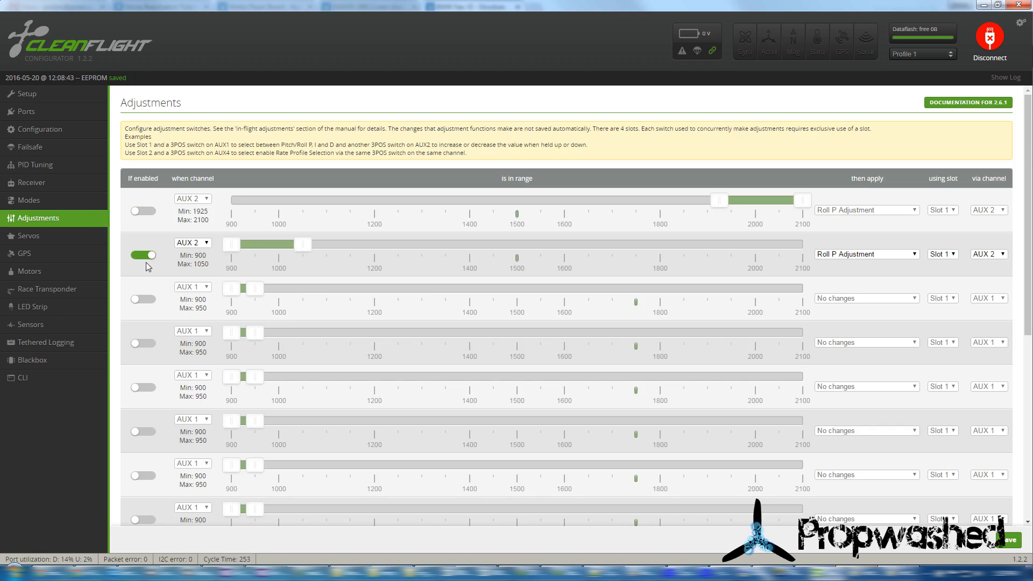
pyautogui.click(143, 255)
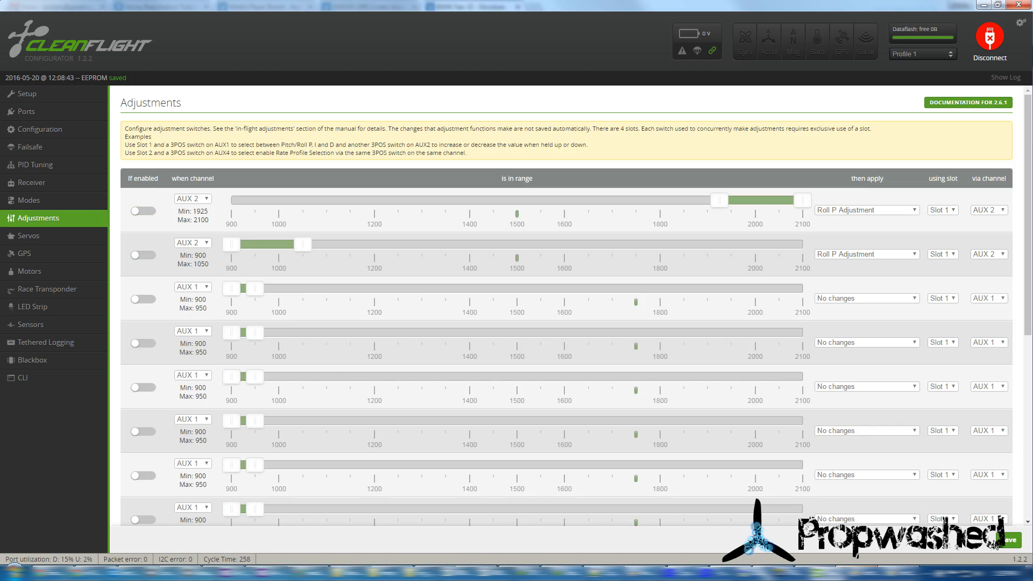